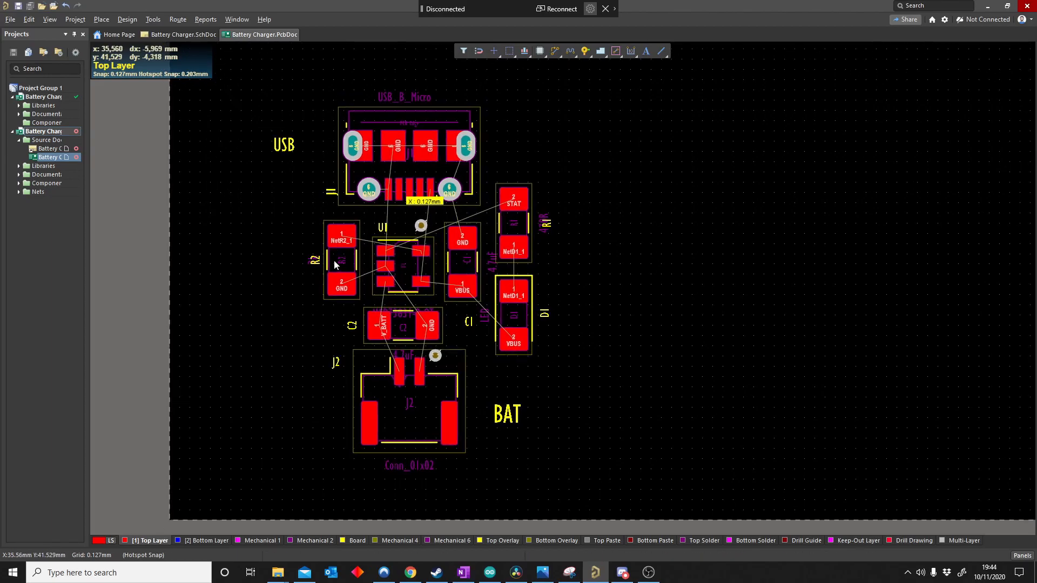
mouse_move(256, 400)
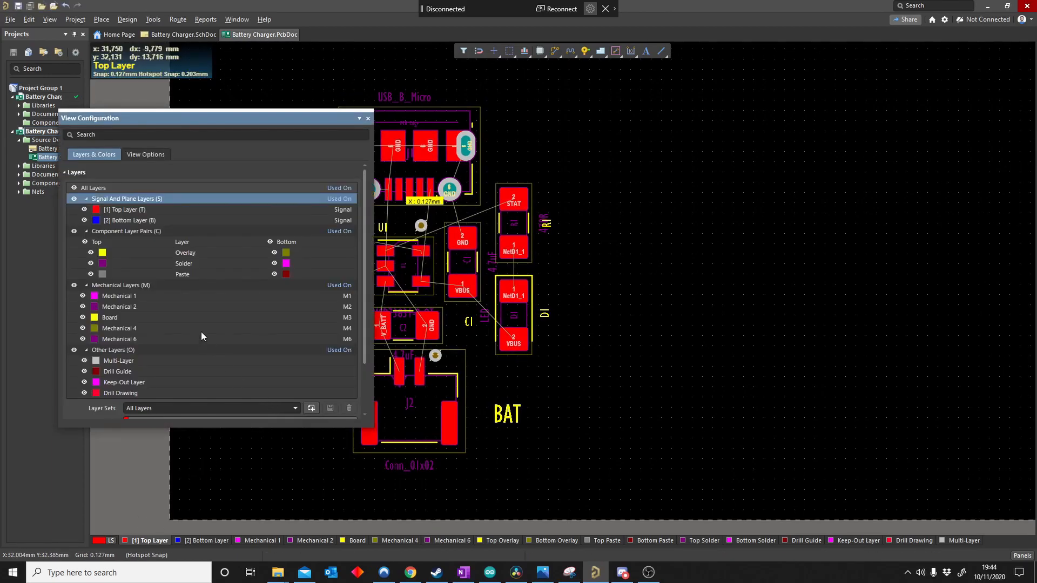
- Add a new mechanical layer in the View Configuration layer list
left_click(109, 317)
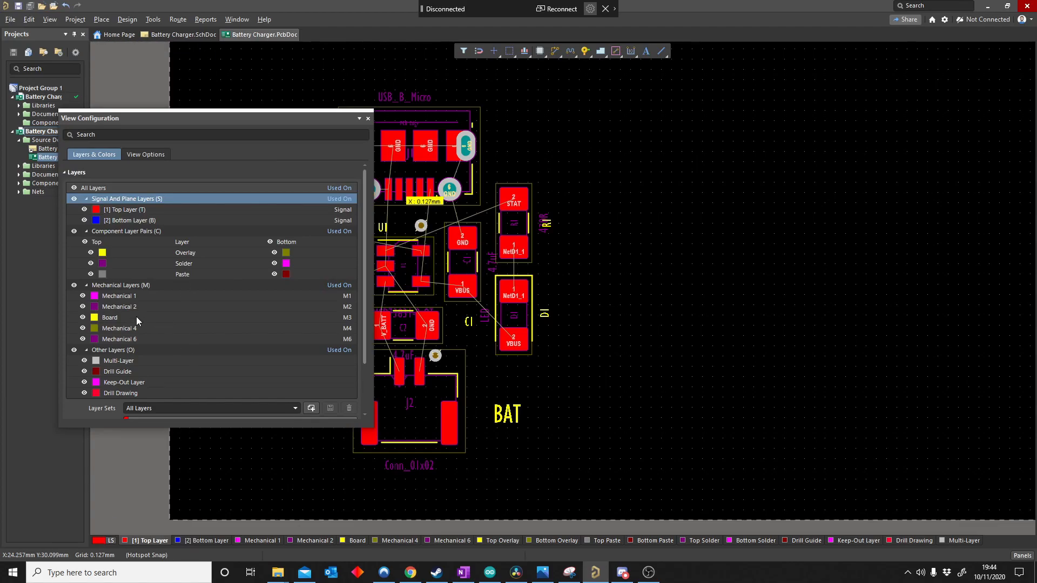
left_click(110, 317)
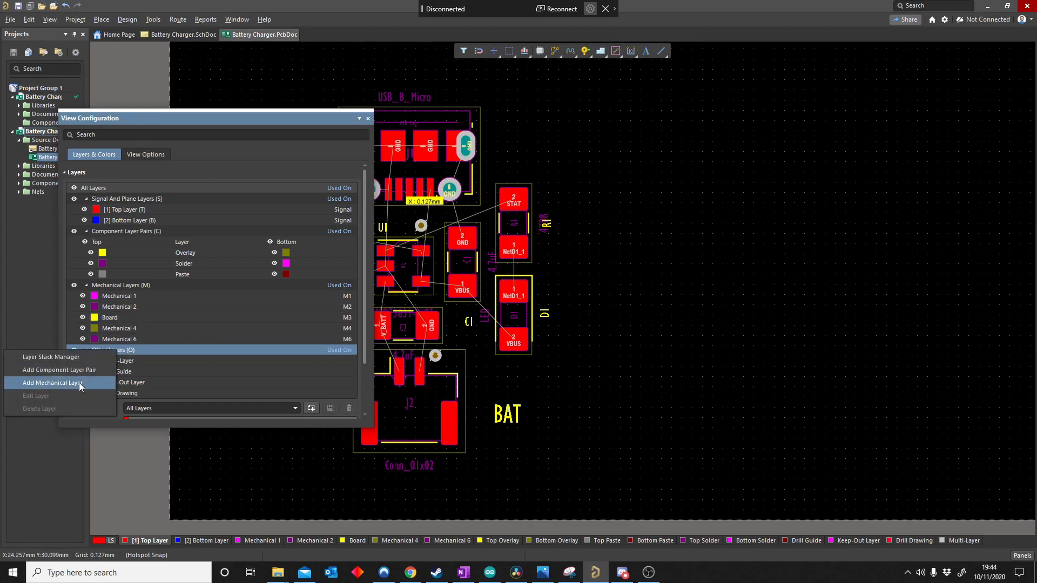
left_click(53, 383)
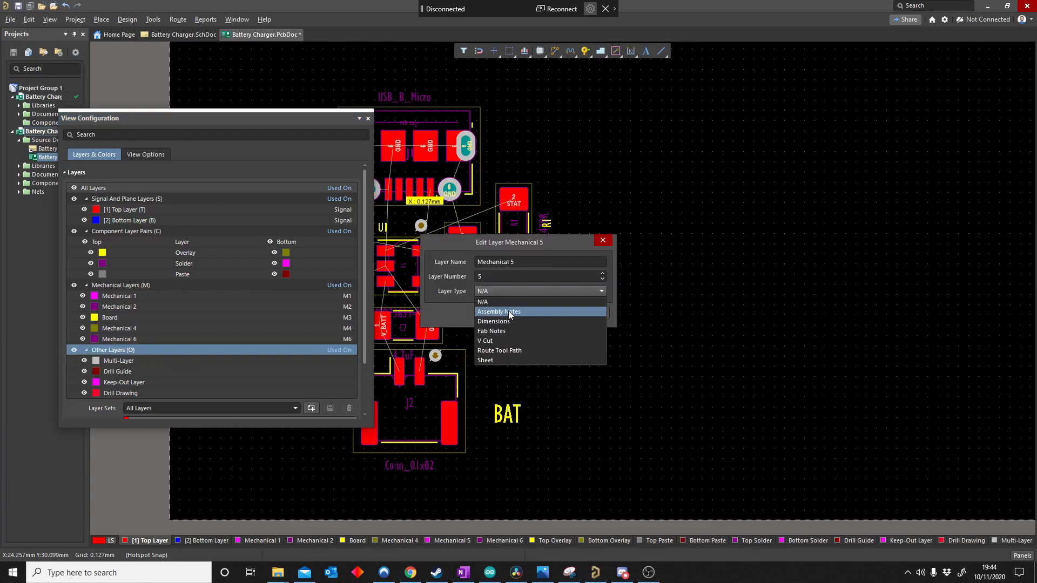
mouse_move(499, 341)
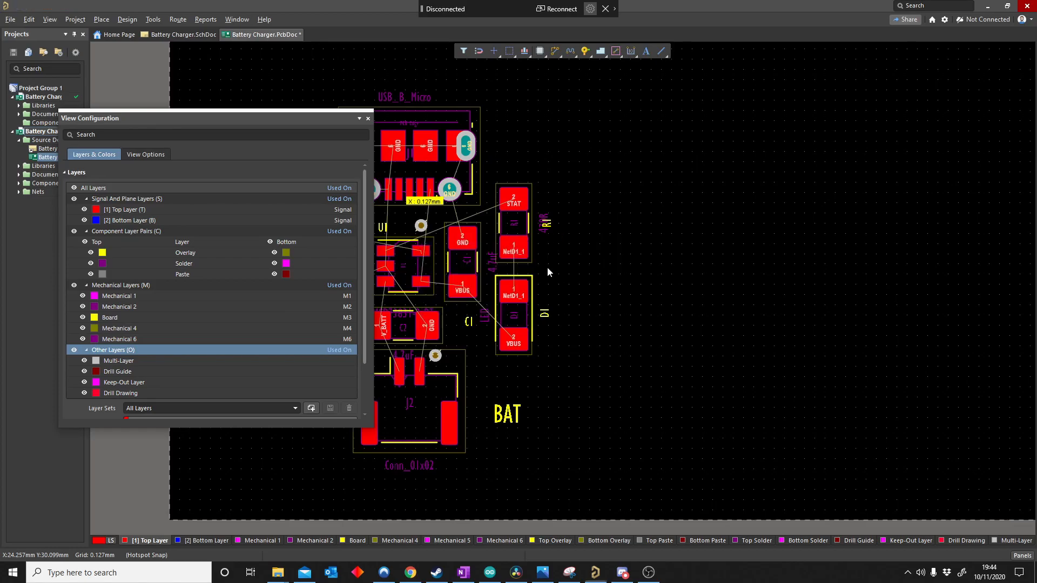
- Edit the layer to type Board, rename it Board Outline, and select it
right_click(109, 317)
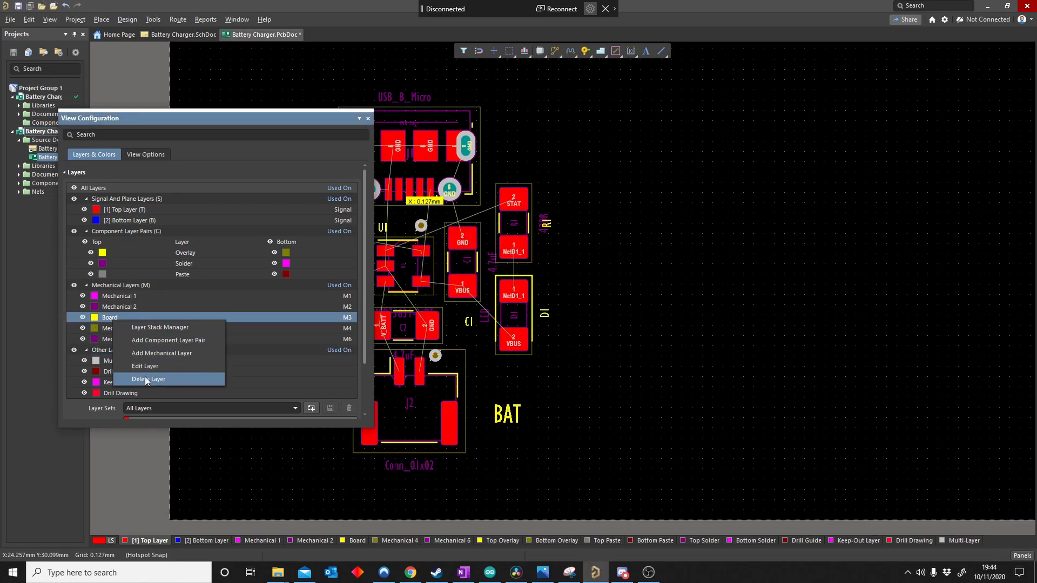
left_click(148, 379)
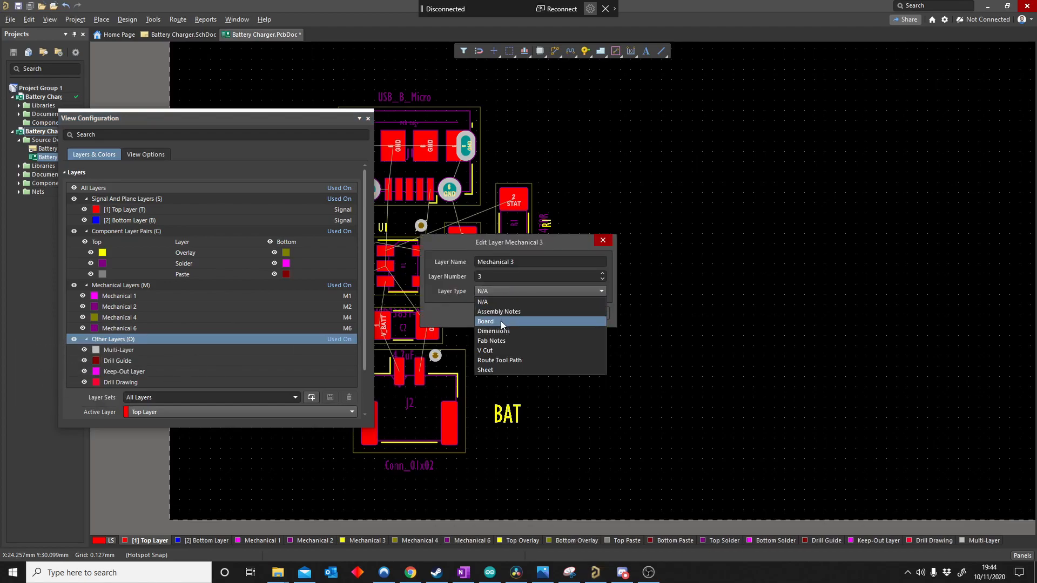
left_click(486, 321)
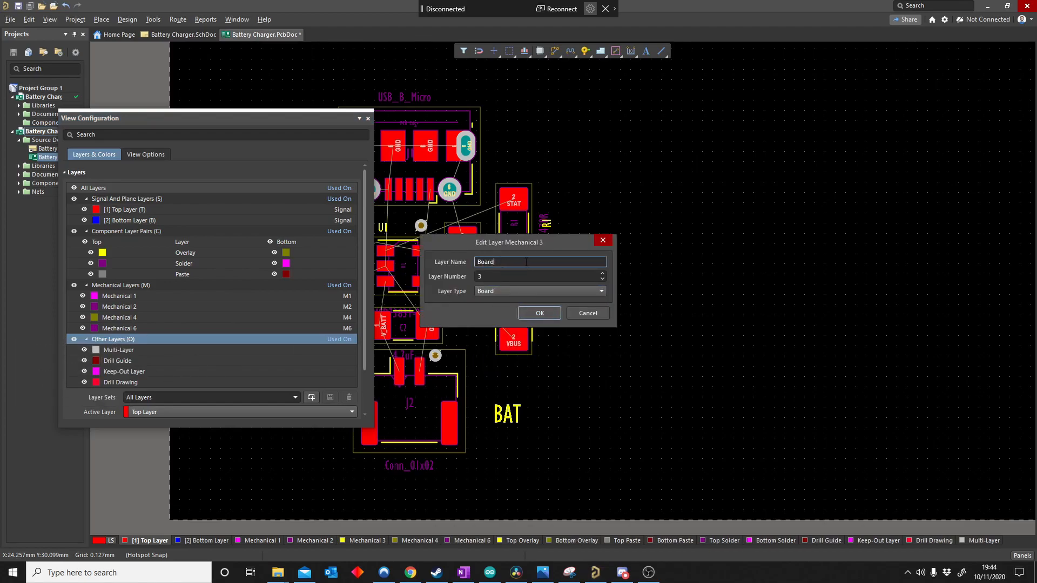
type("Outline")
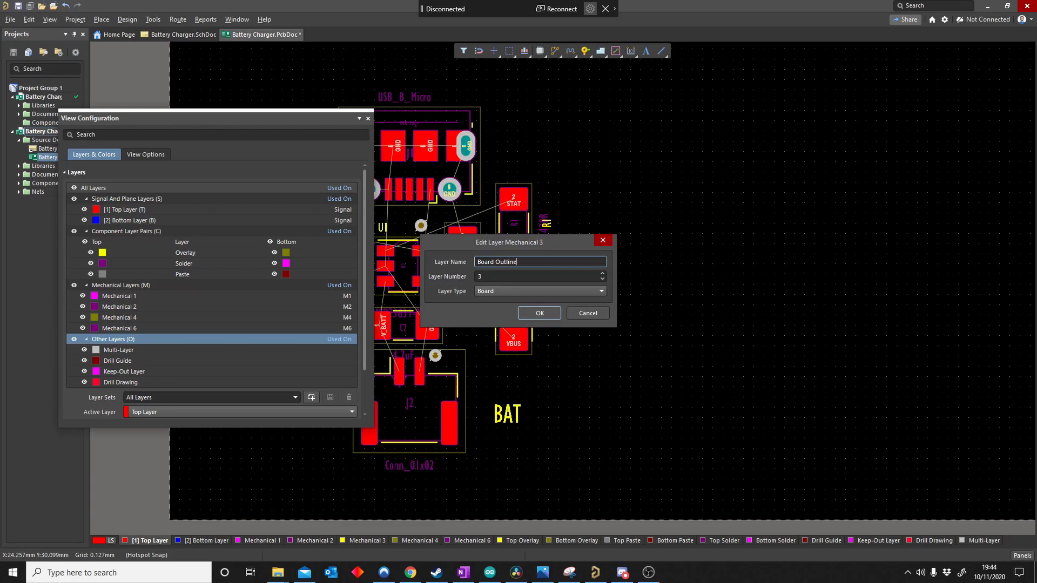
left_click(538, 313)
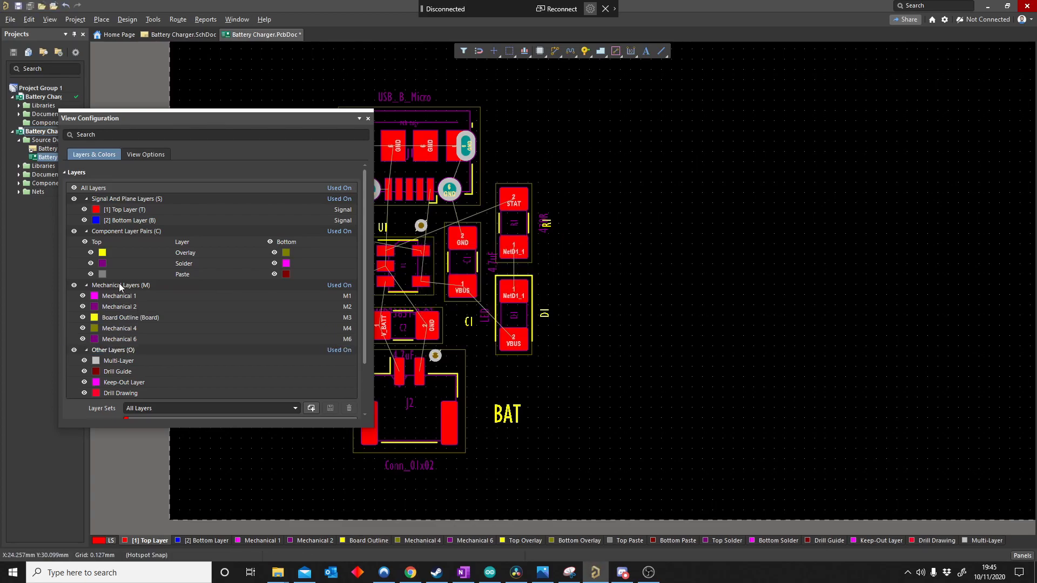
left_click(130, 317)
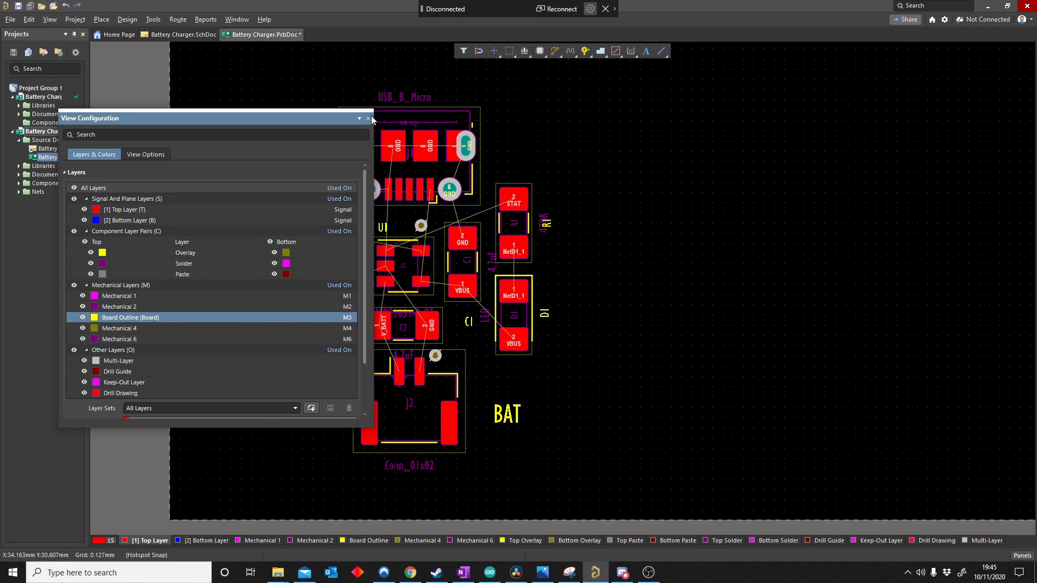
- Close the layer configuration panel and make Board Outline the active drawing layer
left_click(368, 118)
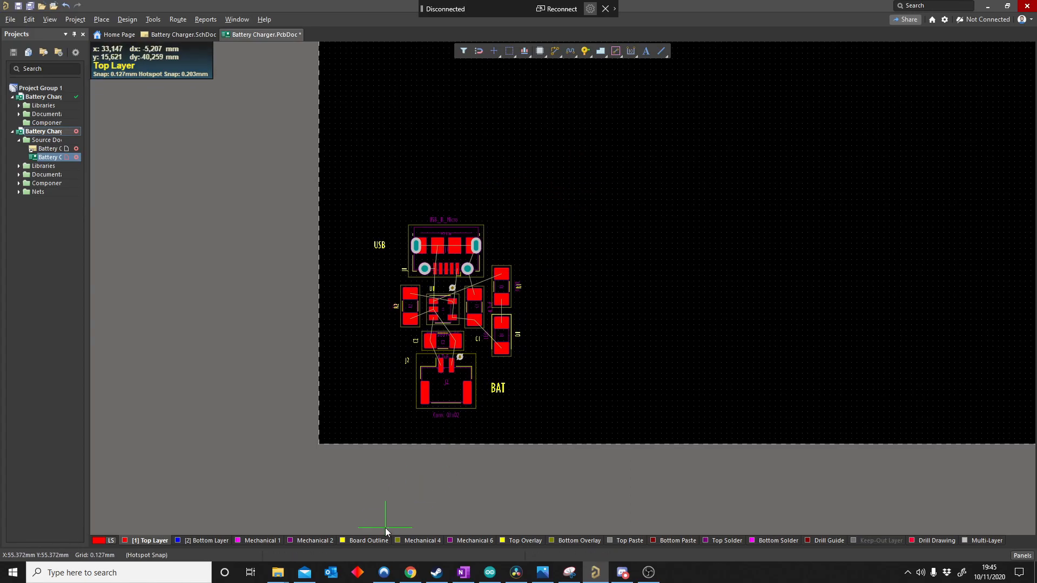
left_click(368, 540)
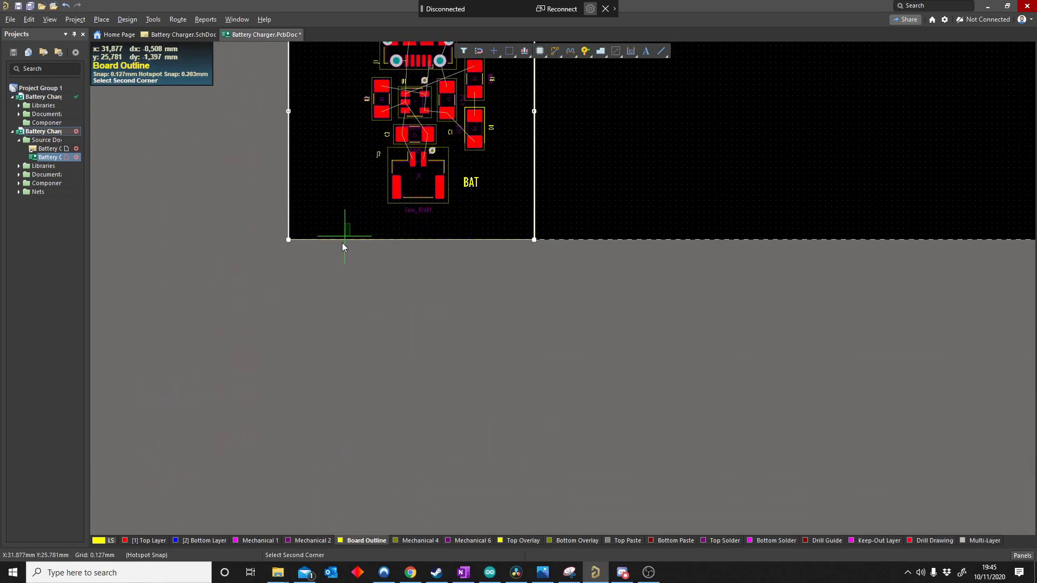
- Finish the rectangular outline and define the board shape from the selected outline
left_click(153, 18)
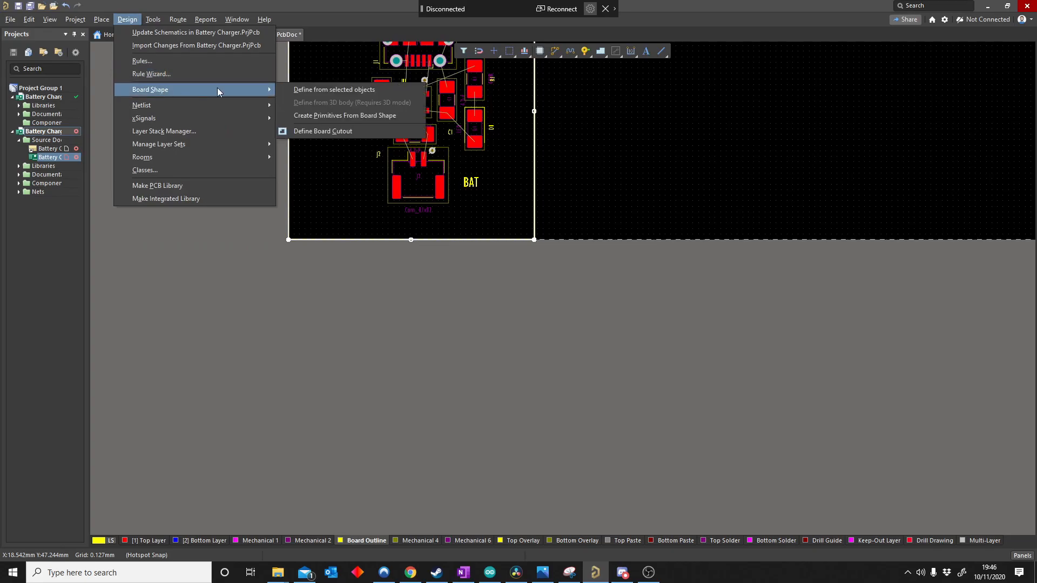
mouse_move(342, 89)
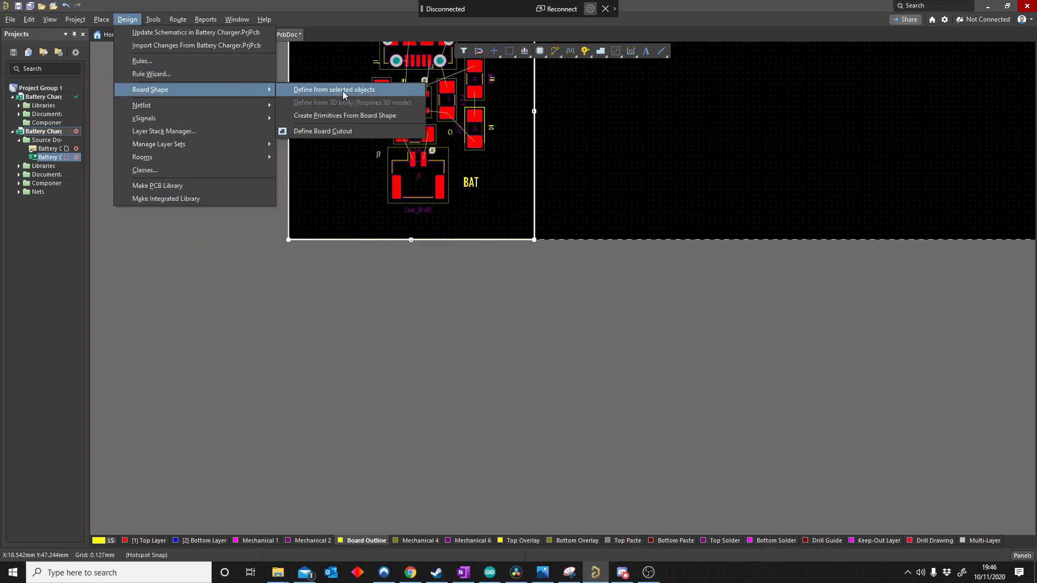
left_click(334, 89)
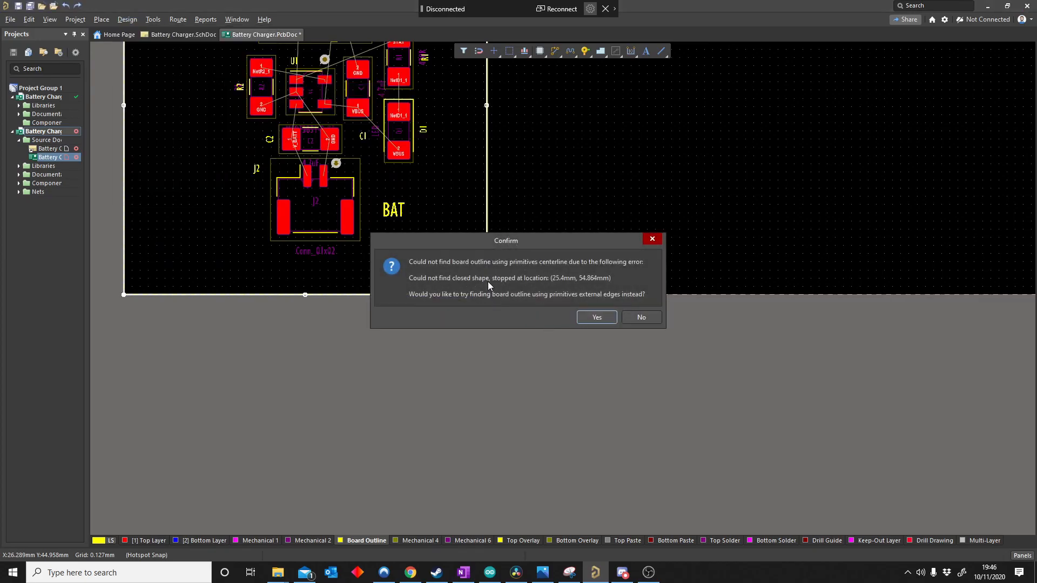
mouse_move(559, 300)
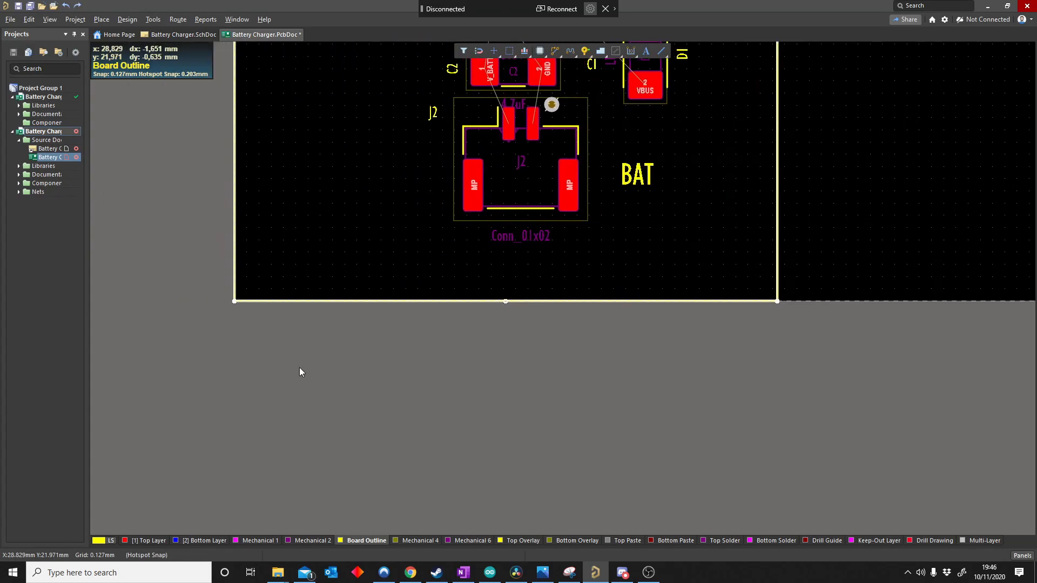
mouse_move(313, 268)
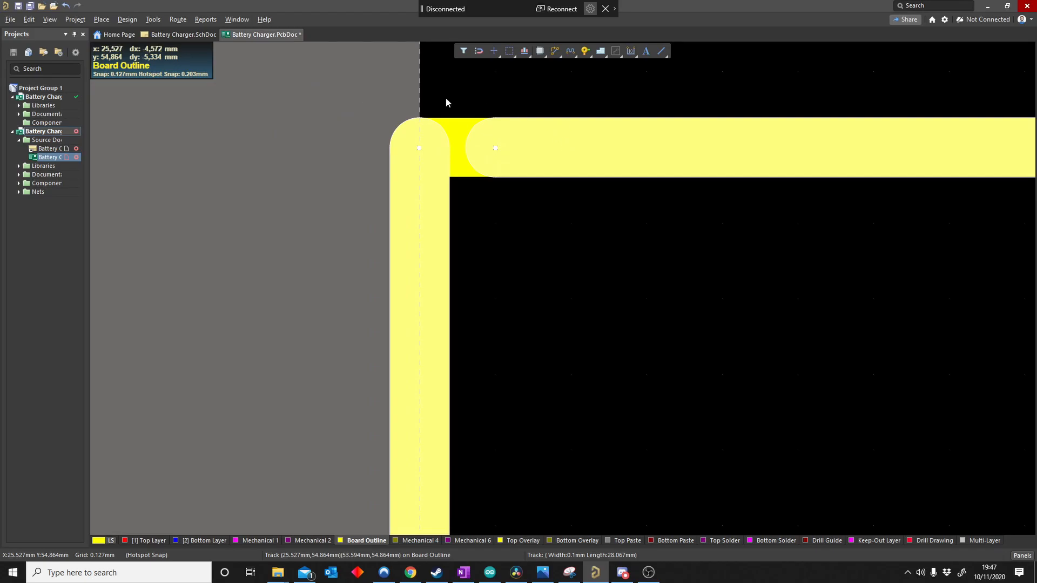
left_click(127, 19)
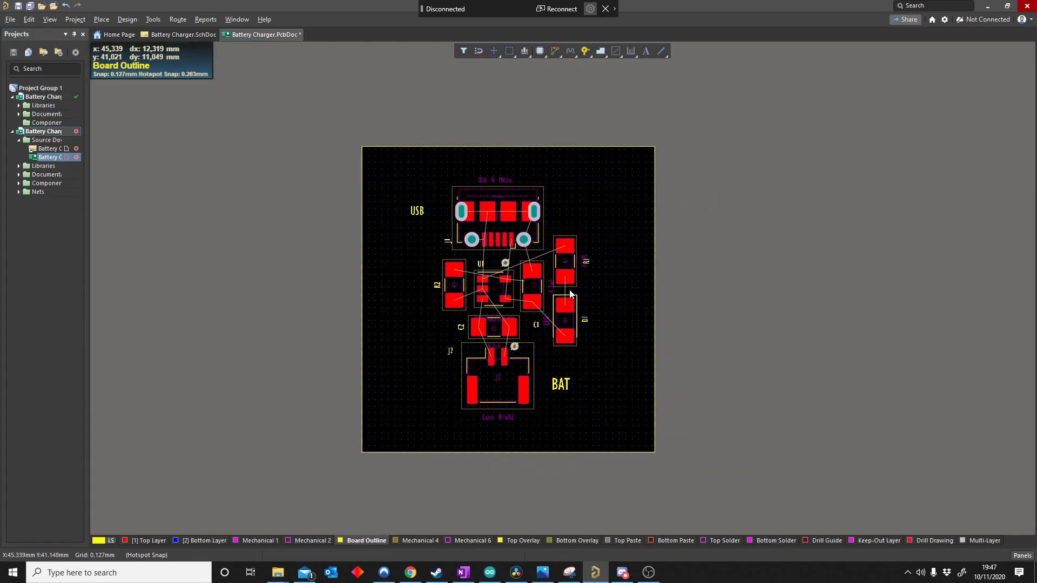
mouse_move(675, 308)
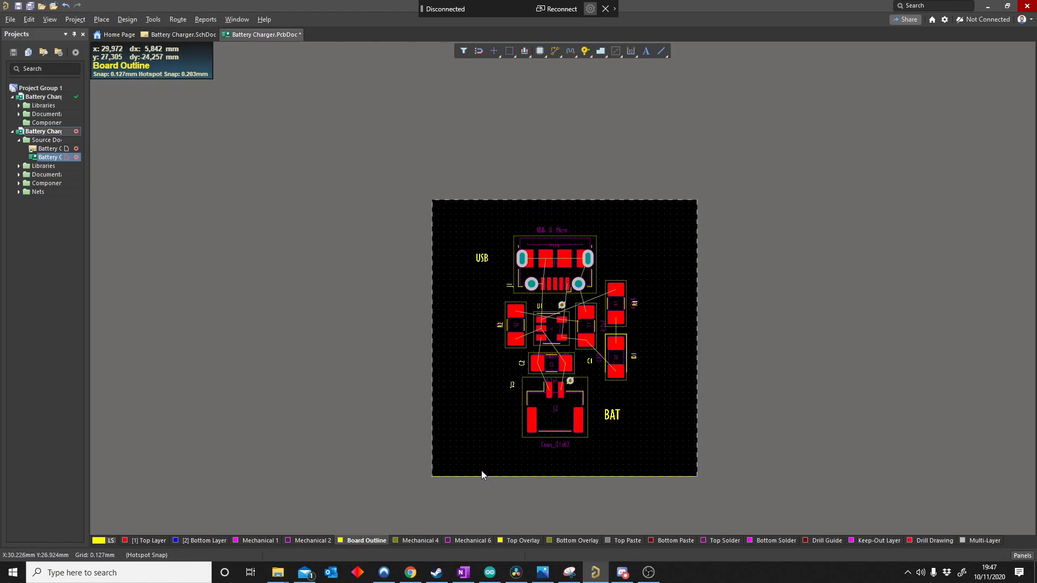
mouse_move(466, 476)
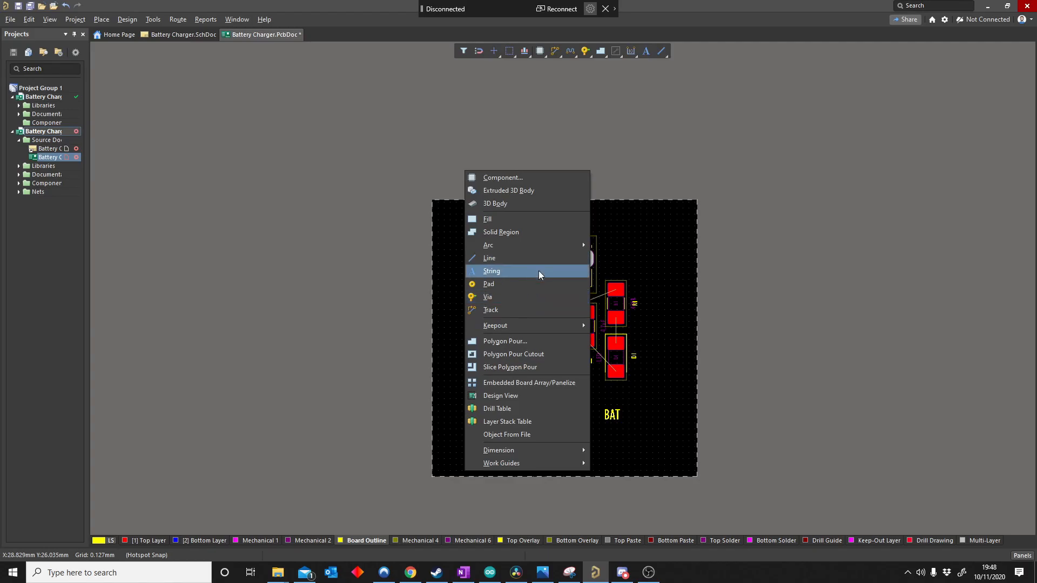
mouse_move(488, 244)
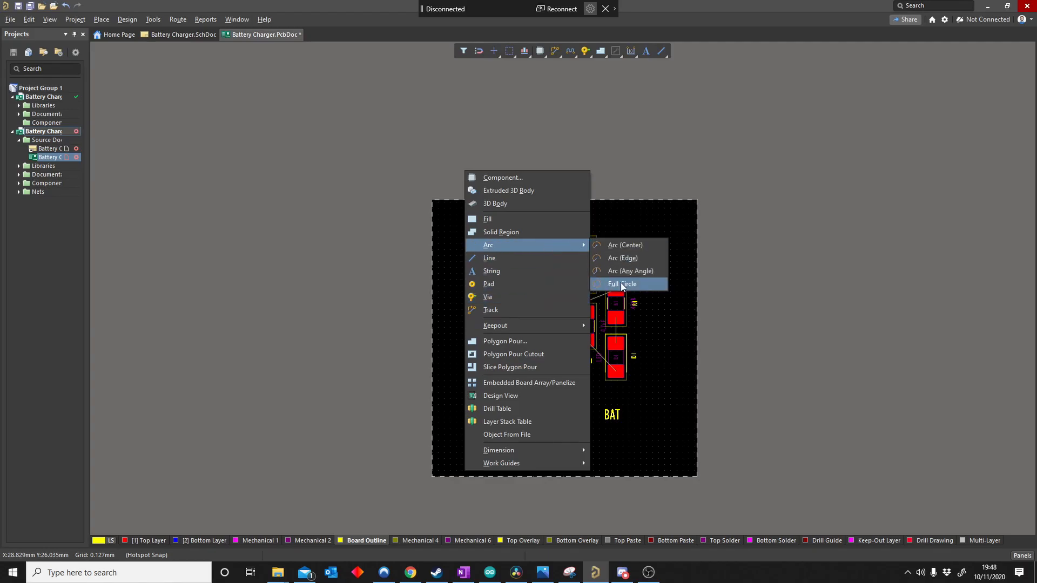
- Draw a full circle around the components and redefine the board shape from it
left_click(622, 284)
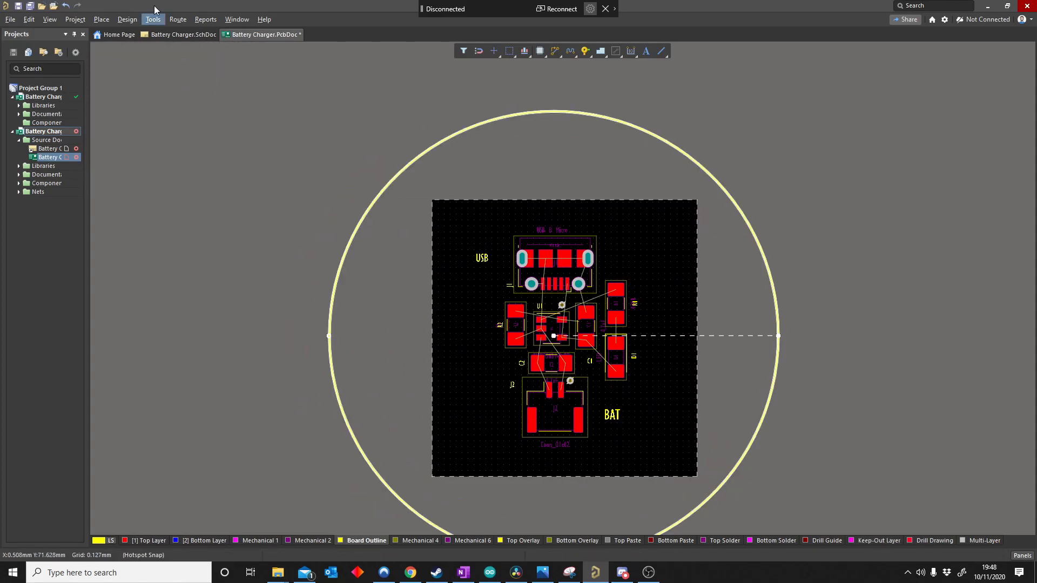
left_click(126, 18)
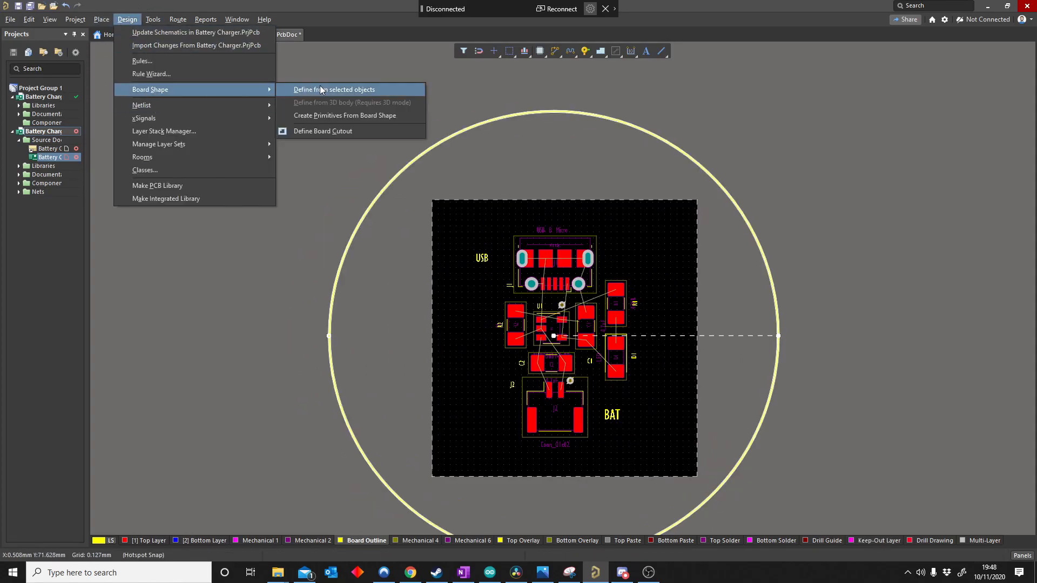
left_click(333, 89)
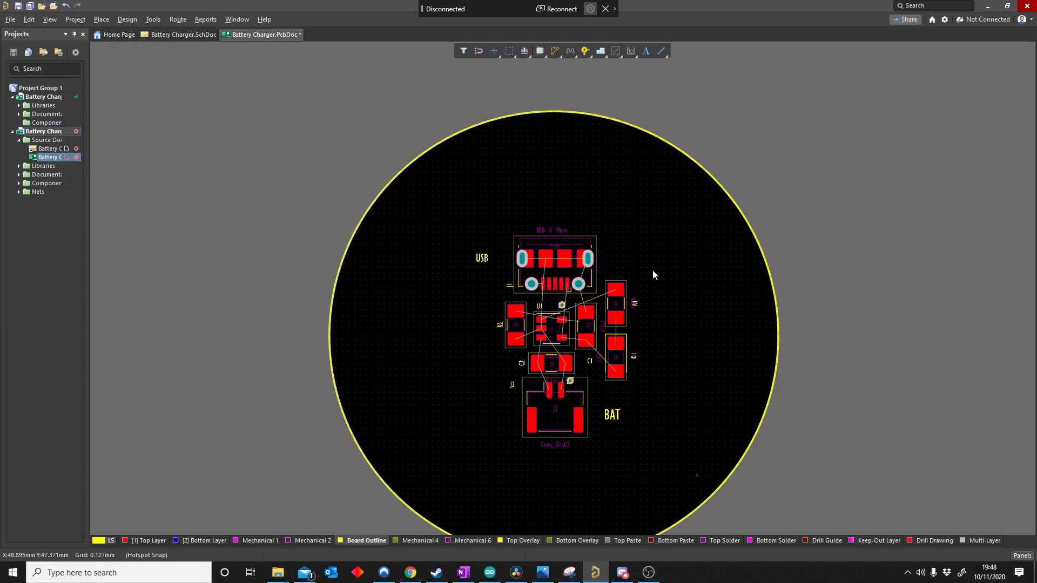
key("3")
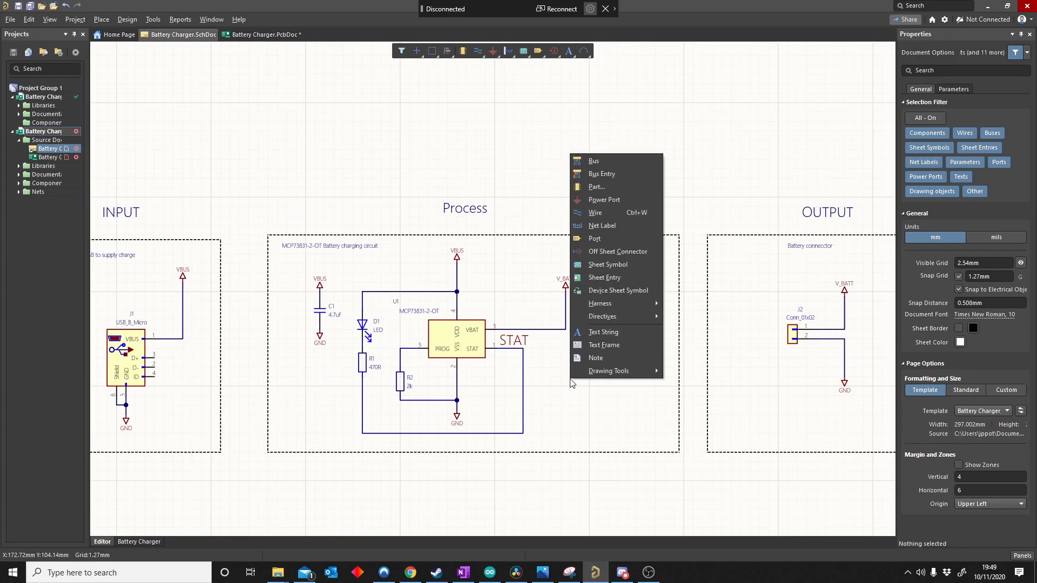
mouse_move(603, 316)
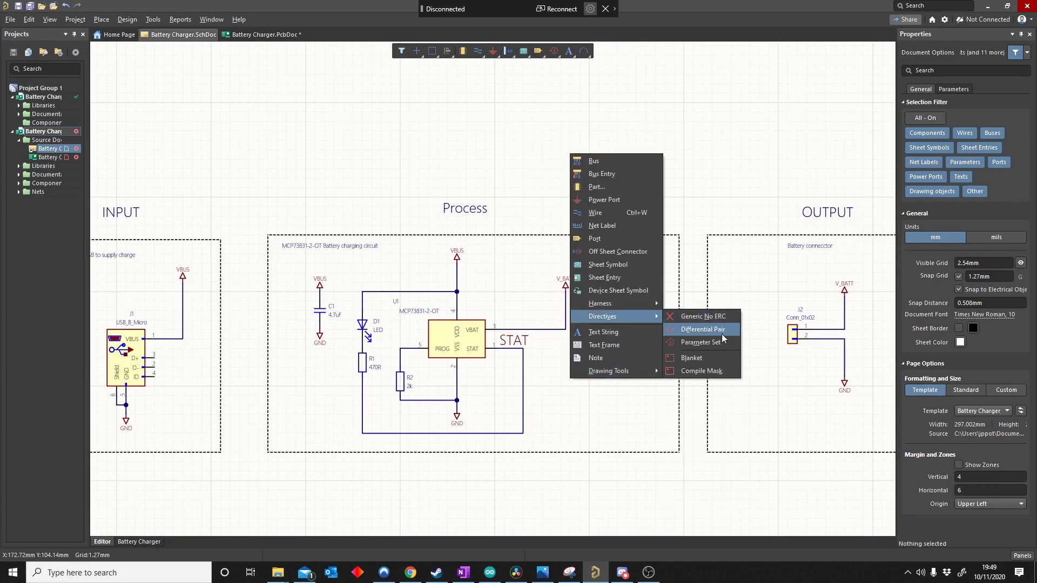
- Place a Parameter Set directive on the VBAT wire between U1 pin 3 and V_BATT
left_click(700, 342)
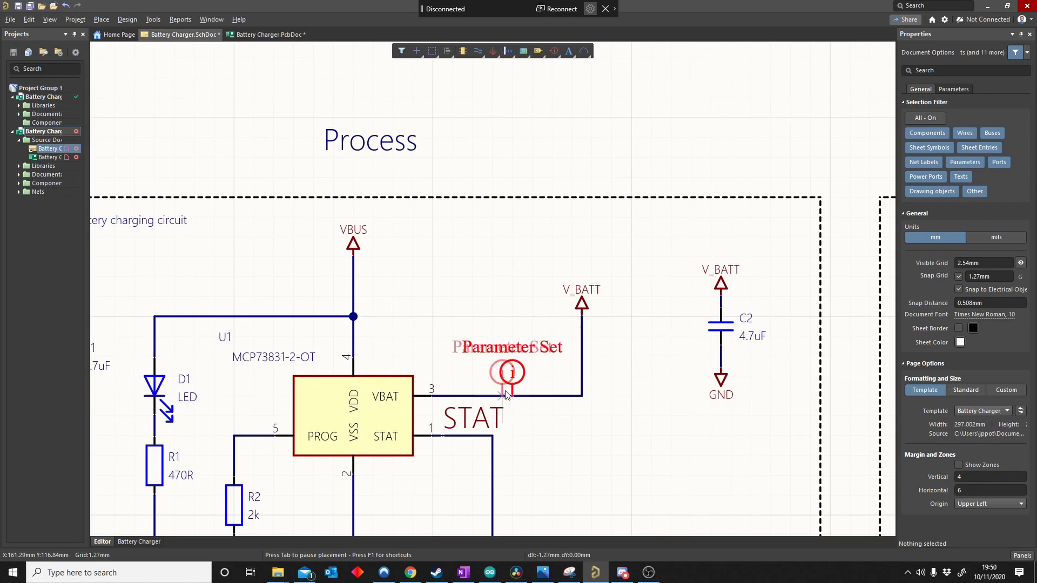
left_click(512, 372)
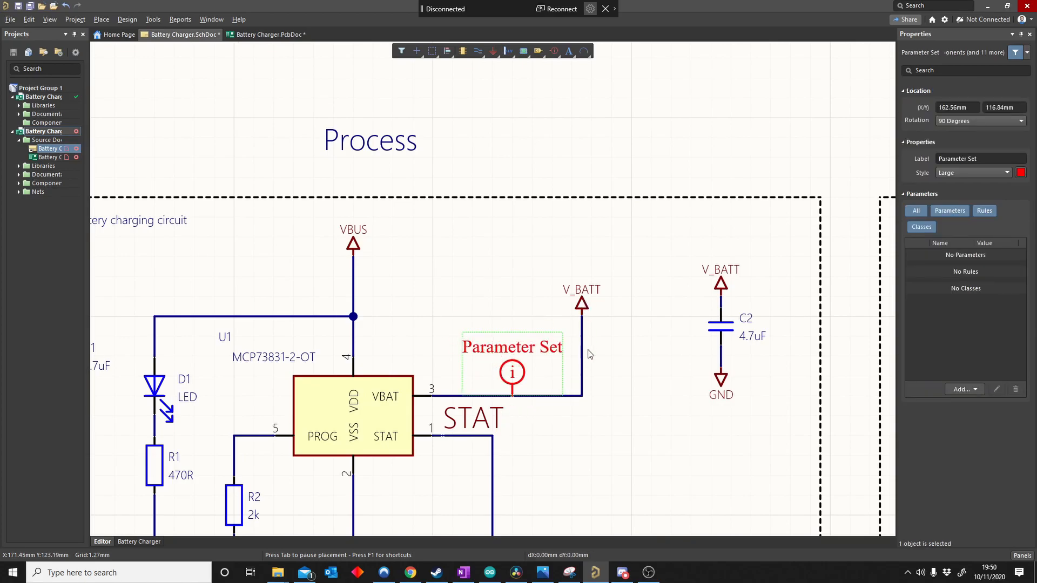
mouse_move(707, 283)
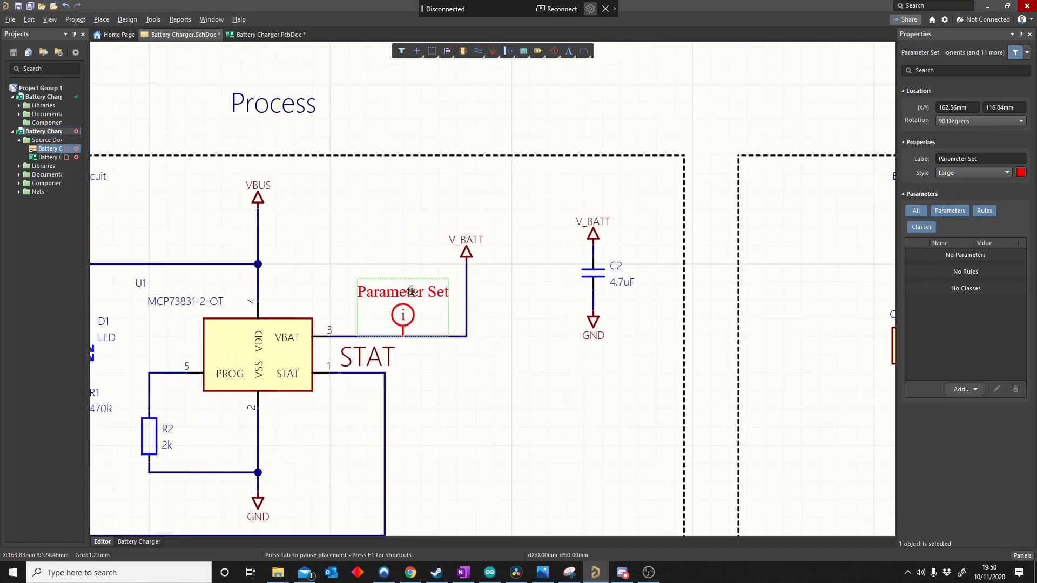
- Change the parameter set's Label to V_BAT_Rule in Properties
double_click(402, 292)
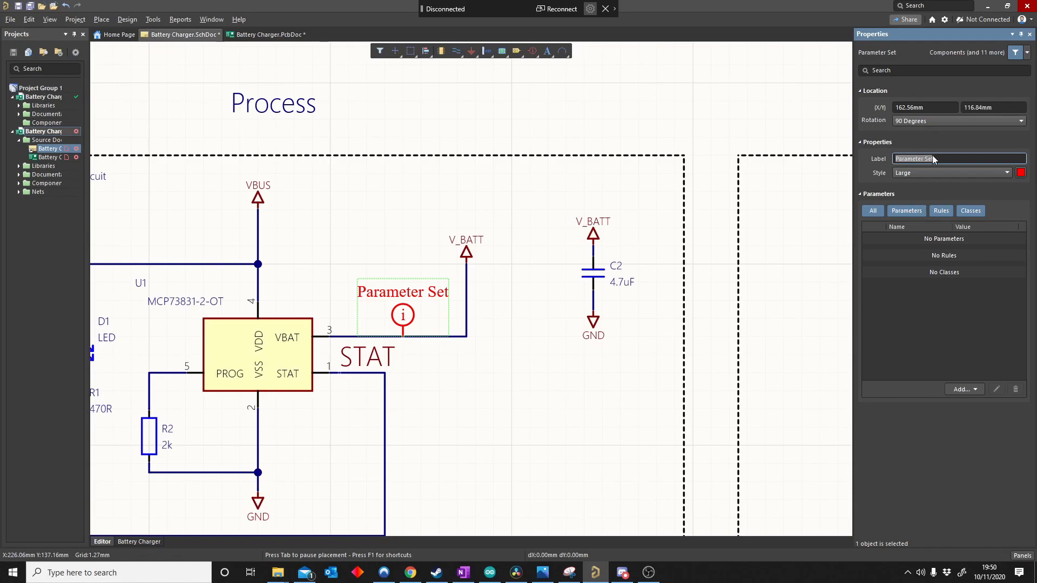
type("V_BAT_Rule")
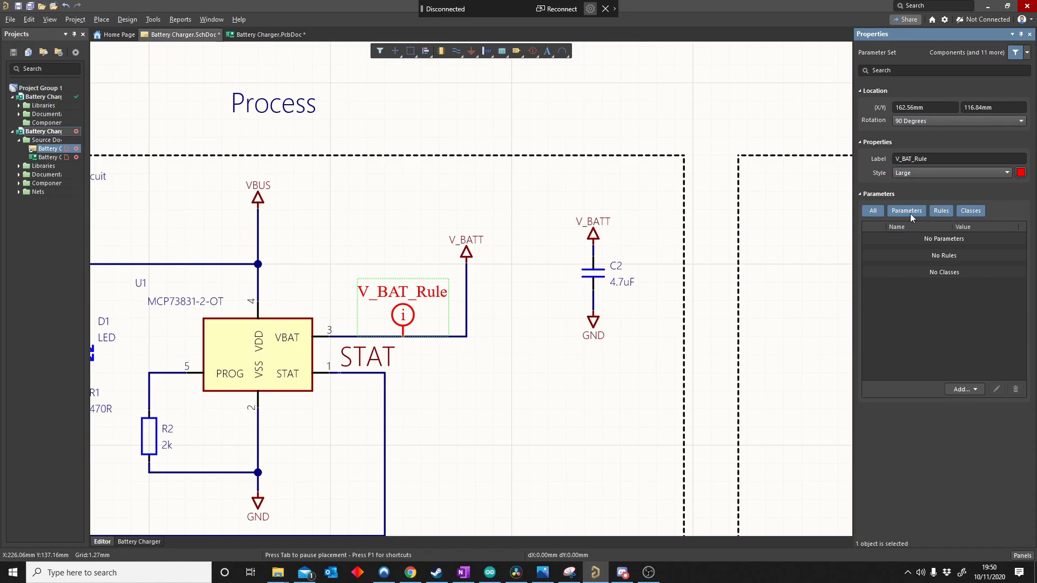
mouse_move(973, 220)
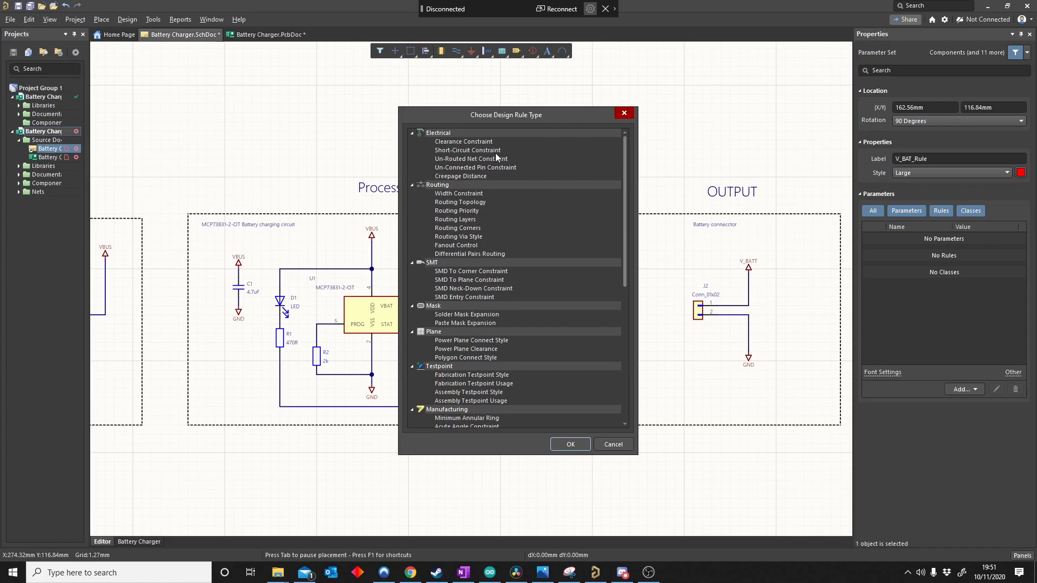
mouse_move(481, 208)
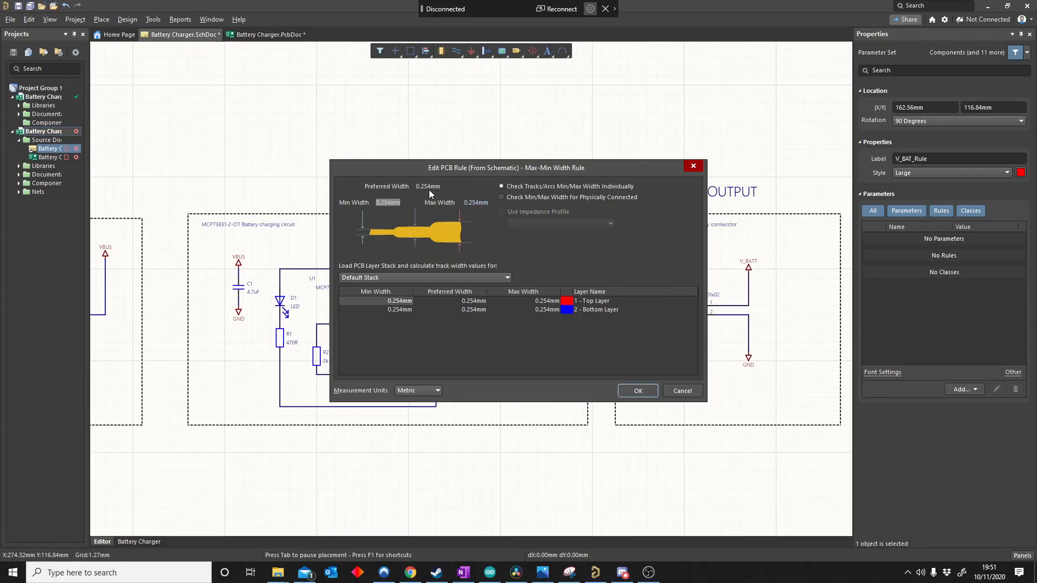
- Enter width values 0.5 preferred, 0.4 minimum, 0.6mm maximum, then briefly check the PCB
type("0.5")
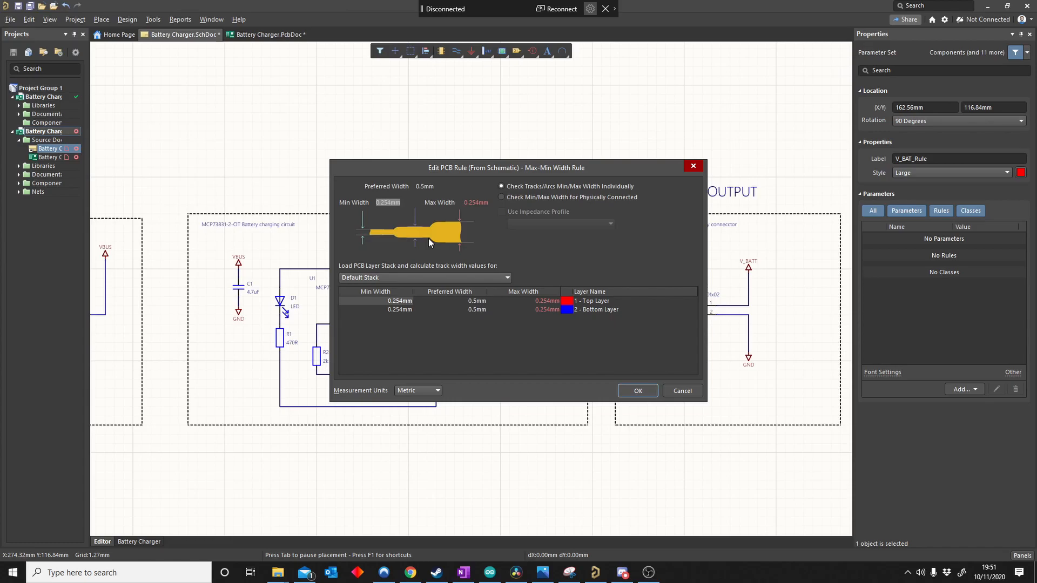
type("0.4")
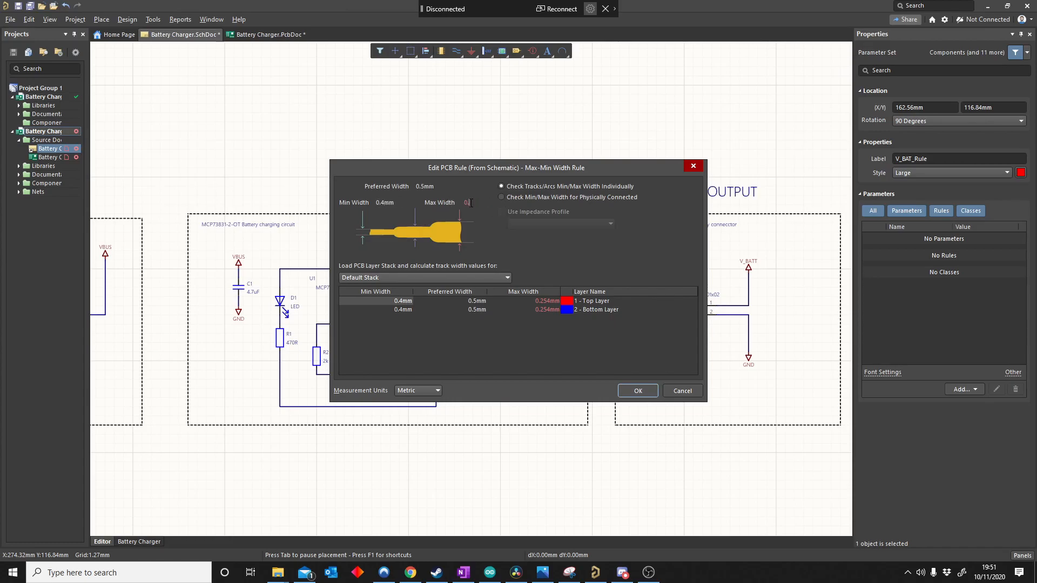
type("0.6mm")
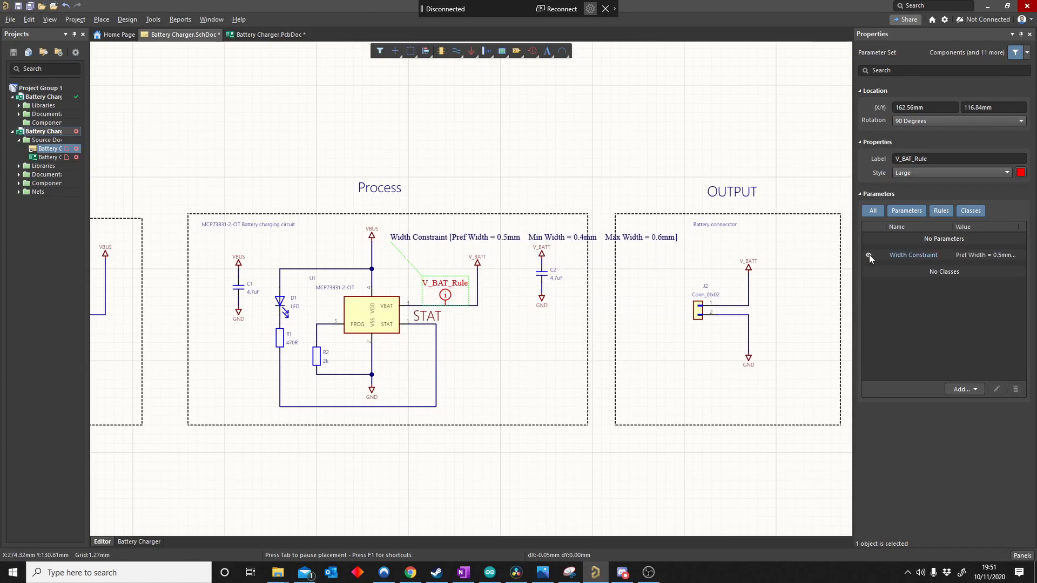
left_click(189, 137)
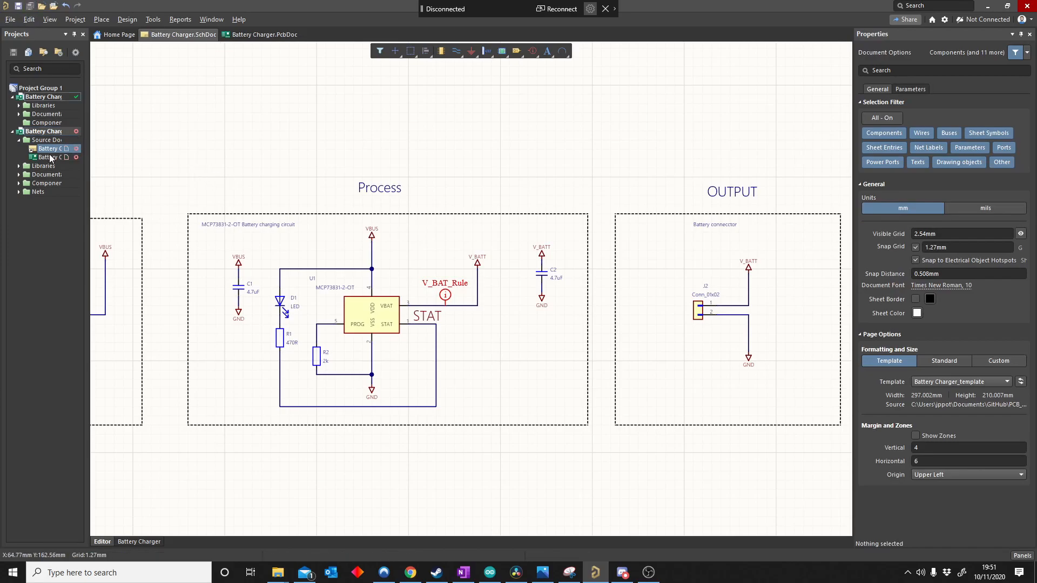
left_click(262, 34)
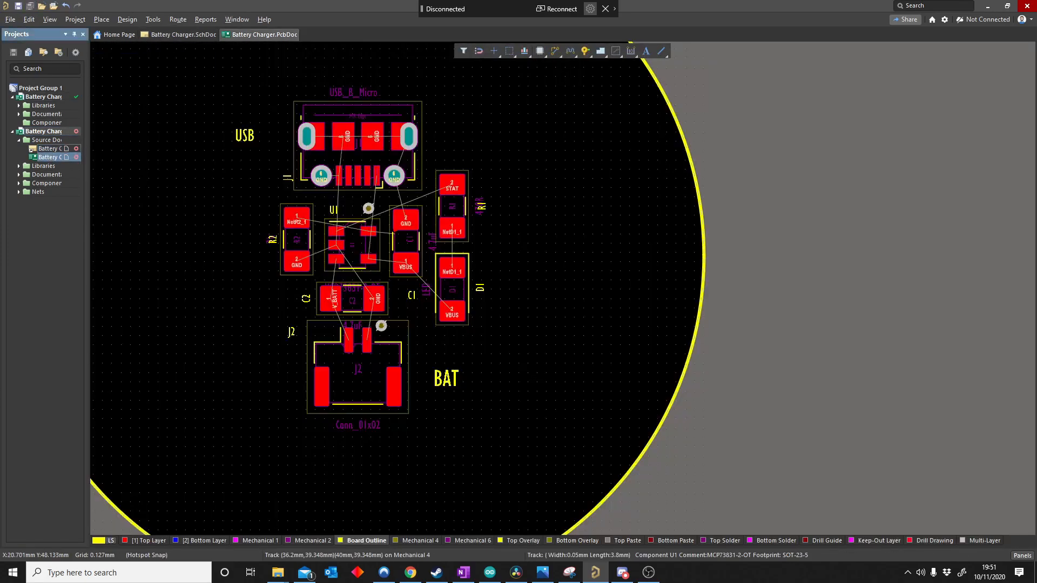
left_click(182, 35)
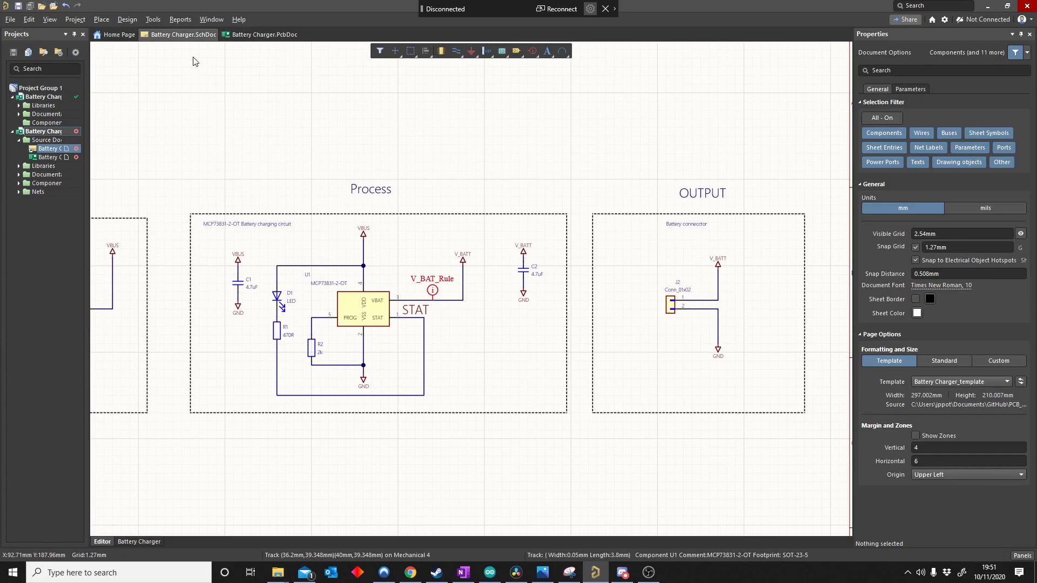
- Run Update PCB Document, excluding the Battery Charger Add Room change, and execute
left_click(127, 19)
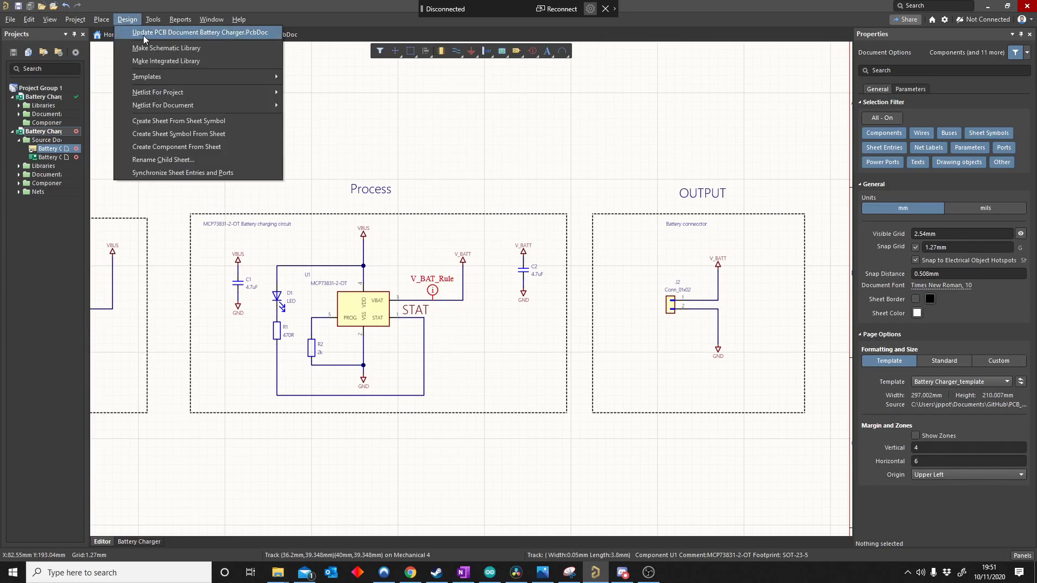
left_click(200, 33)
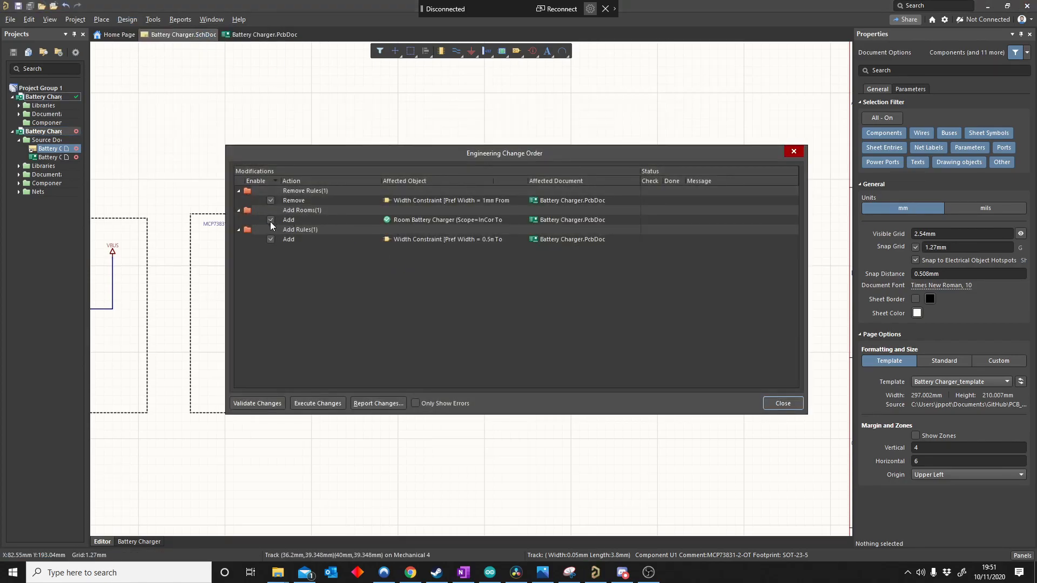
left_click(270, 220)
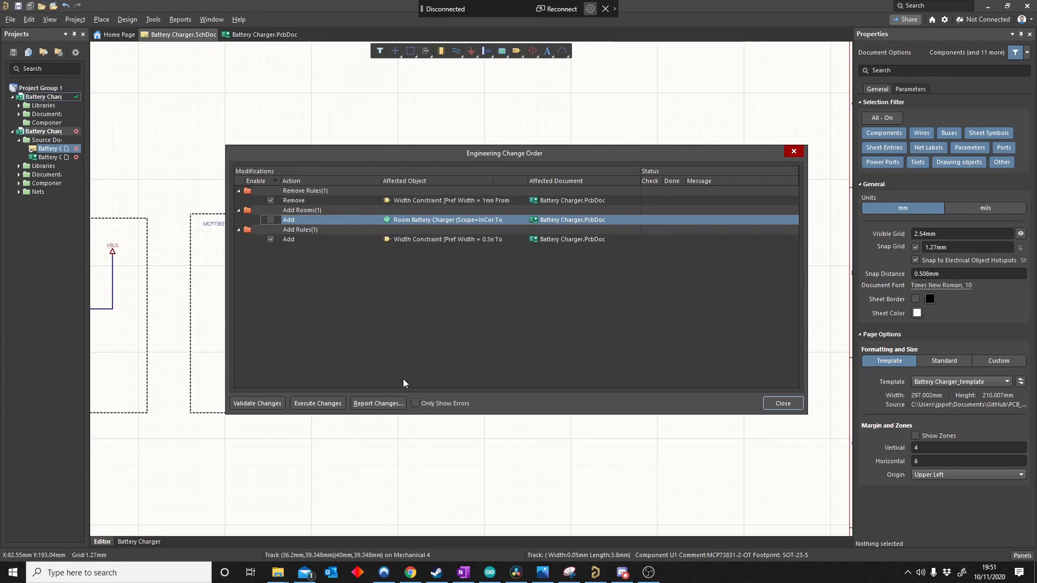
left_click(781, 403)
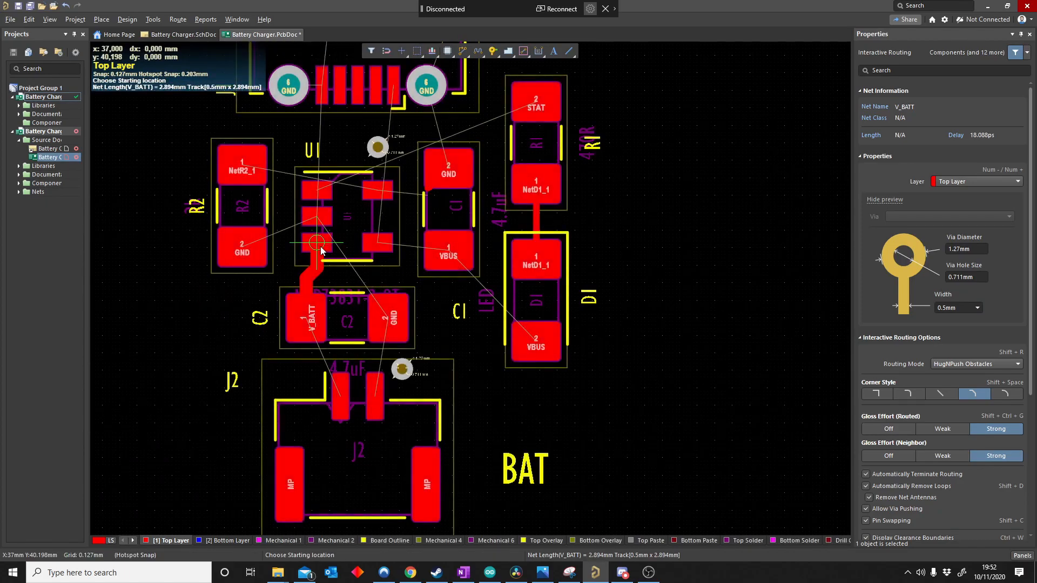
- Switch to the PcbDoc and route the 0.5 mm V_BATT track from U1 to C2
left_click(179, 34)
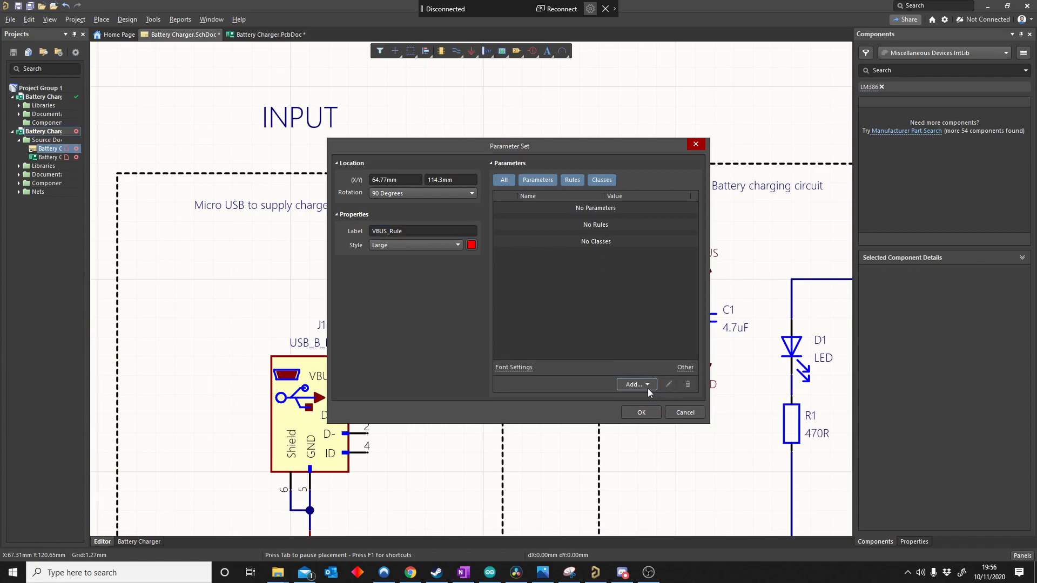
- Add a Clearance Constraint to VBUS_Rule with 0.7 track-to-track clearance and confirm
left_click(633, 384)
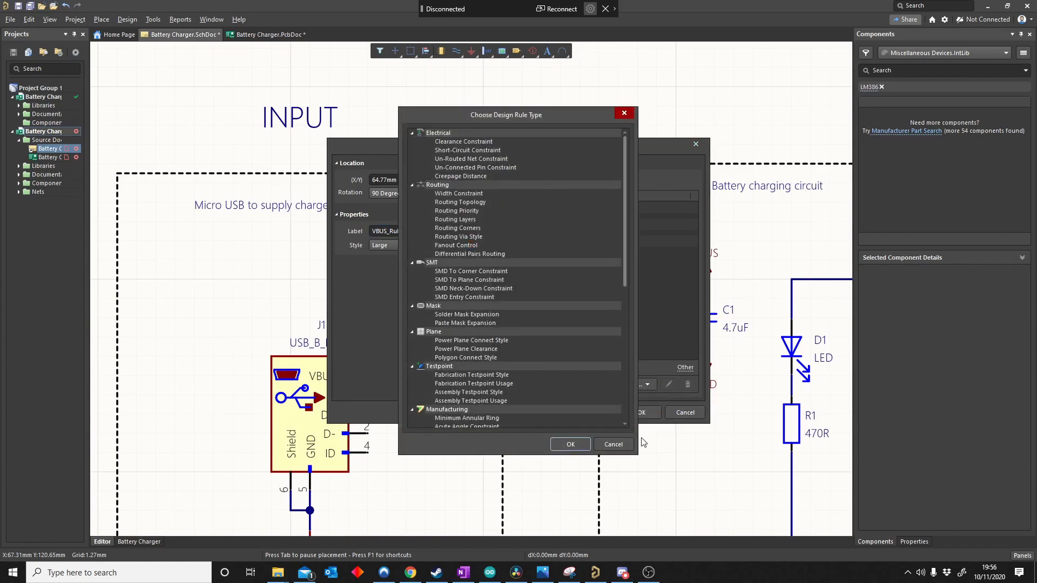
left_click(464, 141)
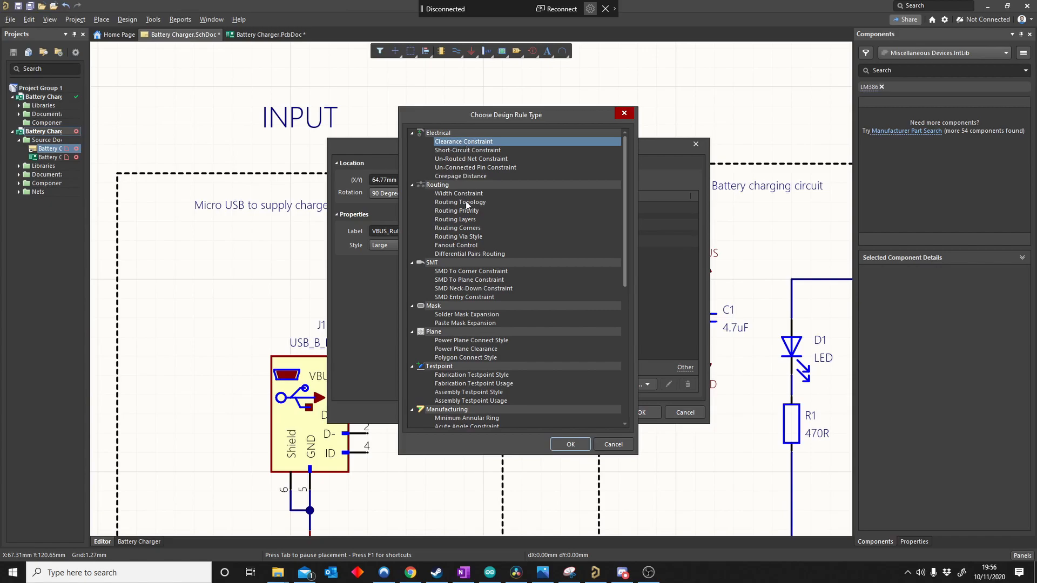
left_click(570, 444)
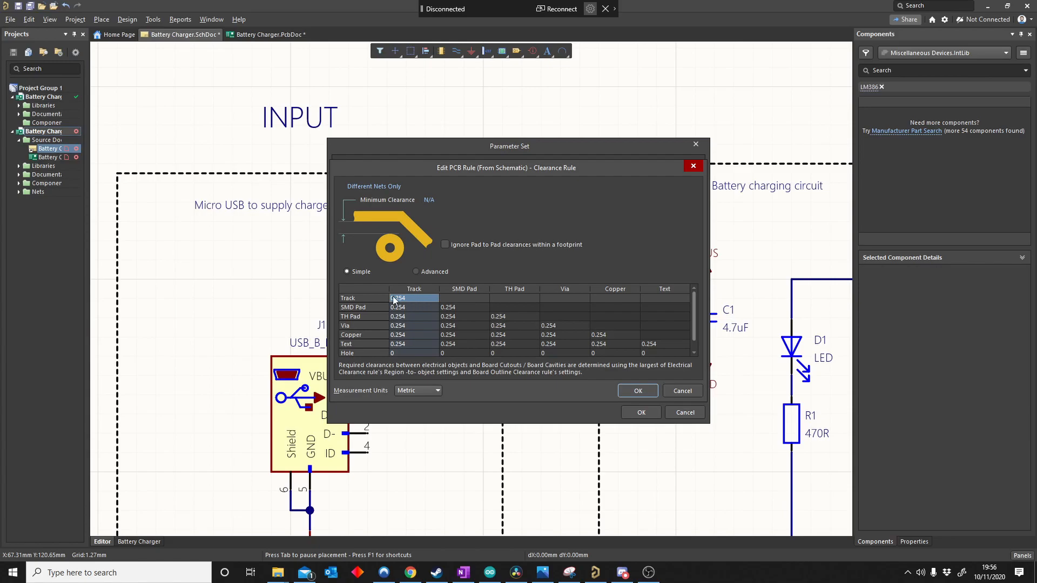
left_click(413, 298)
type("0.7")
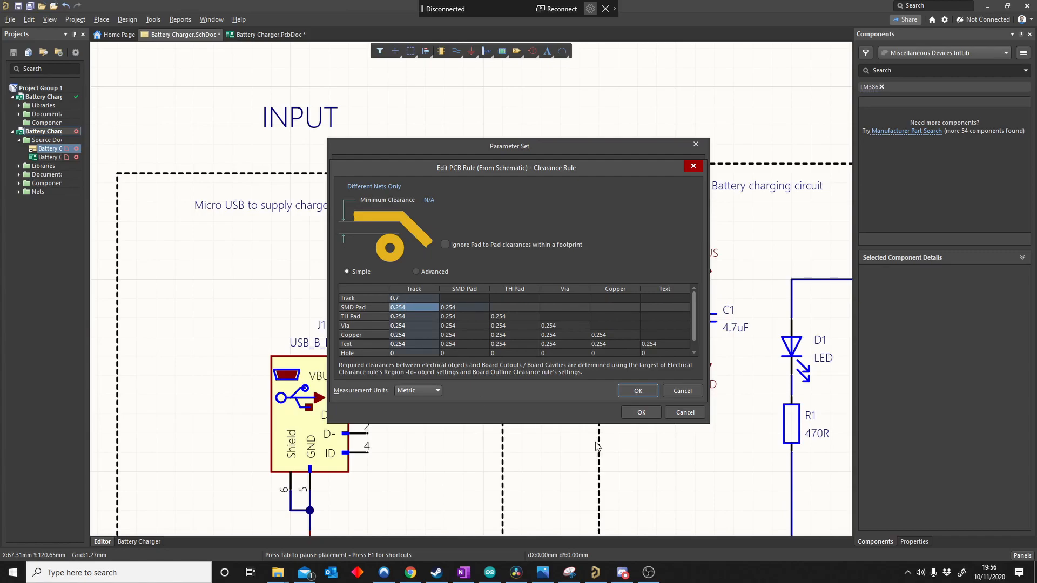
left_click(637, 390)
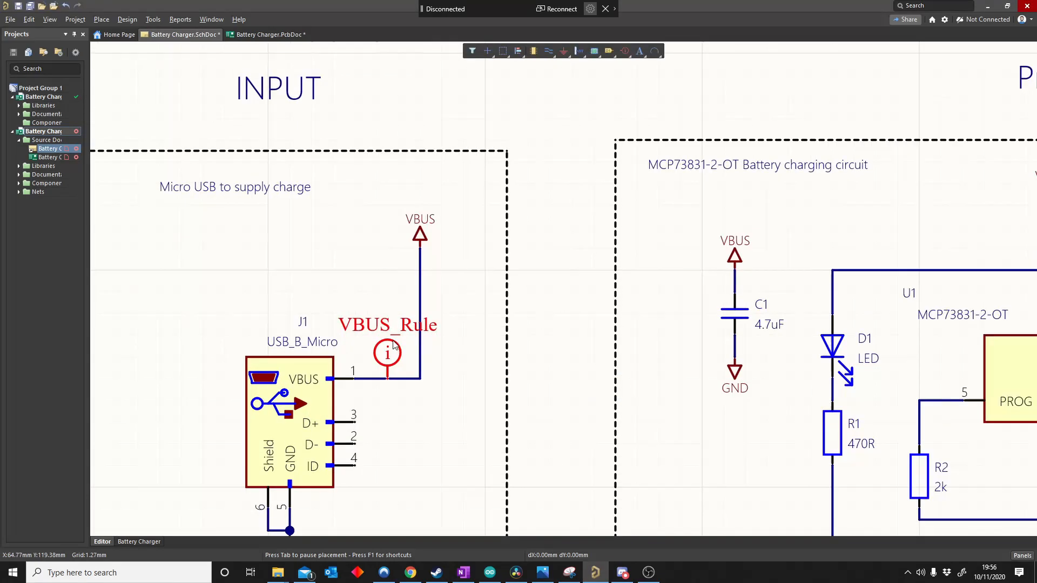
- Push the VBUS clearance rule to the PCB with the Battery Charger room unchecked
double_click(387, 354)
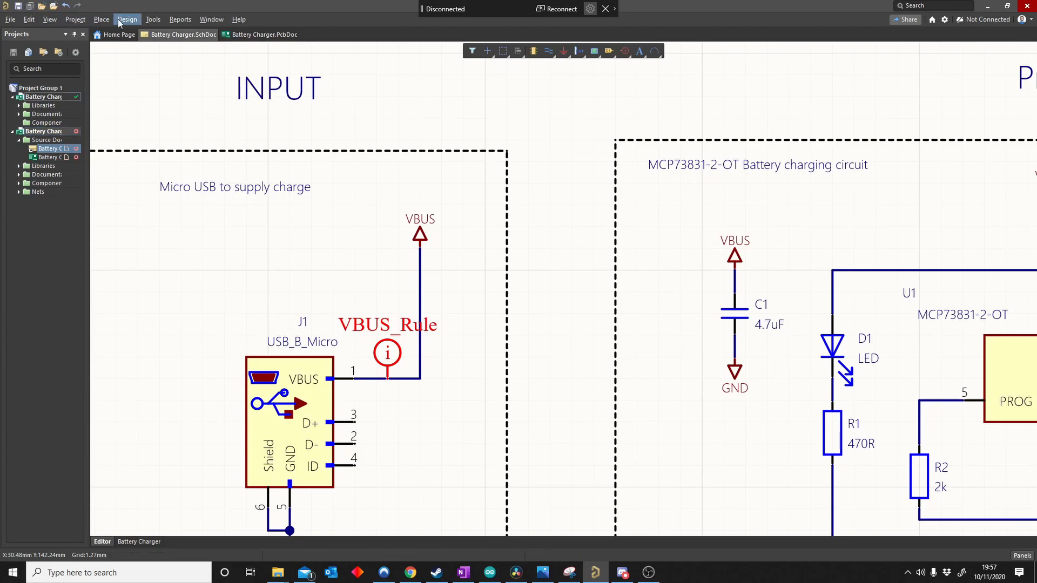
left_click(126, 19)
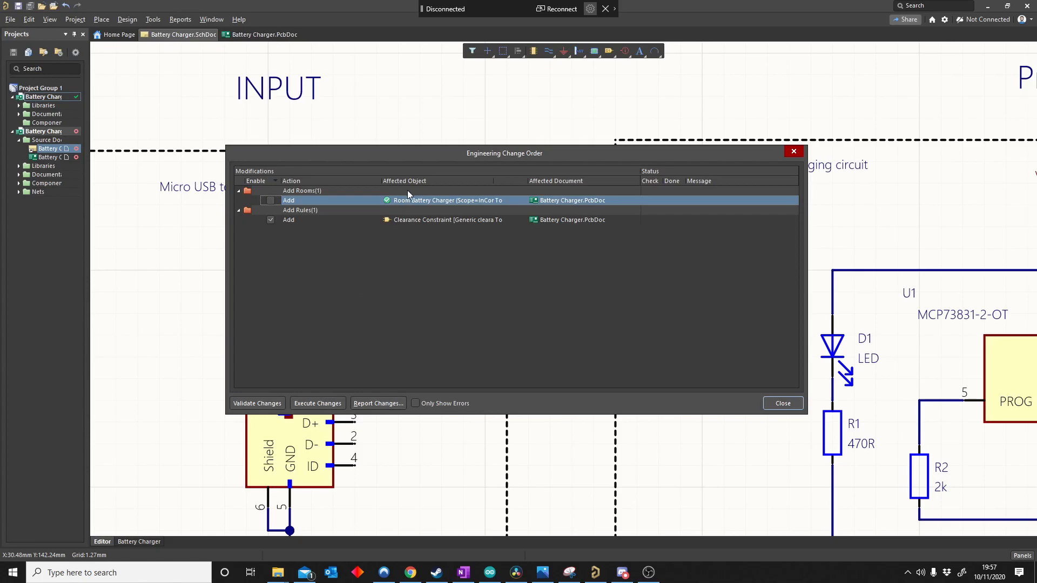
left_click(318, 403)
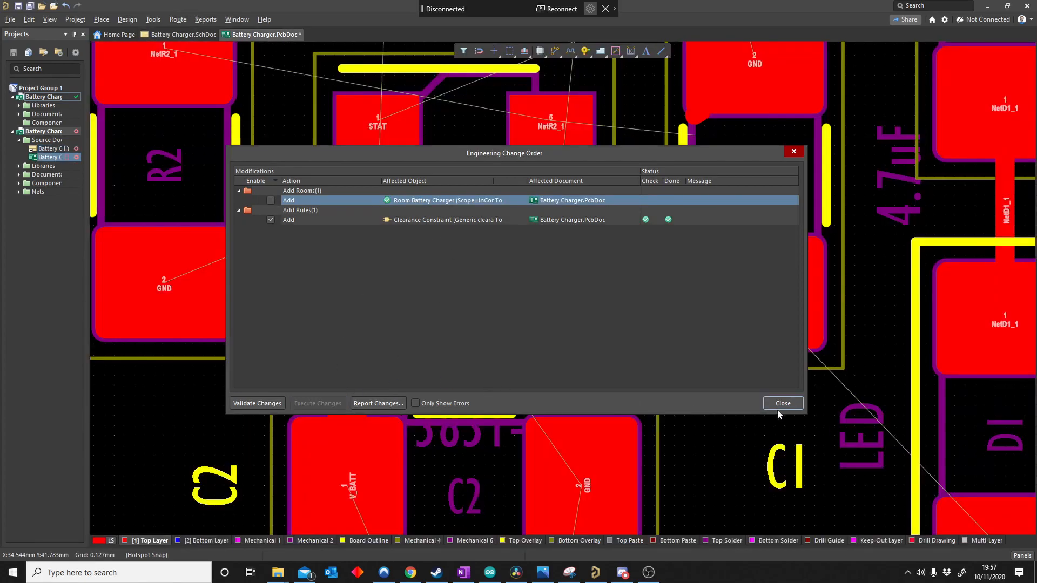
- Close the change order and scroll the board view toward the USB connector's VBUS pin
left_click(783, 403)
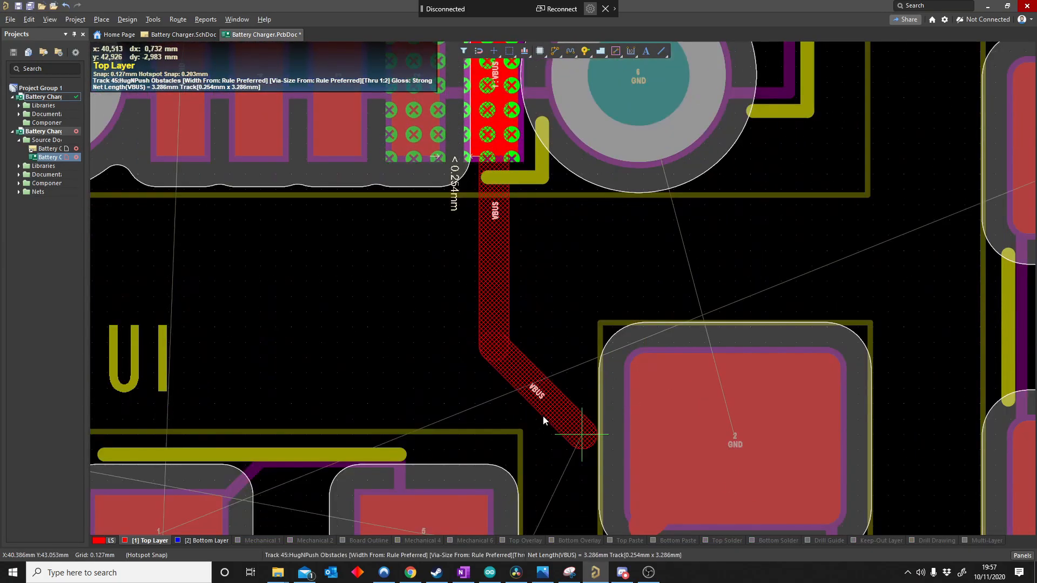
scroll("down", 3)
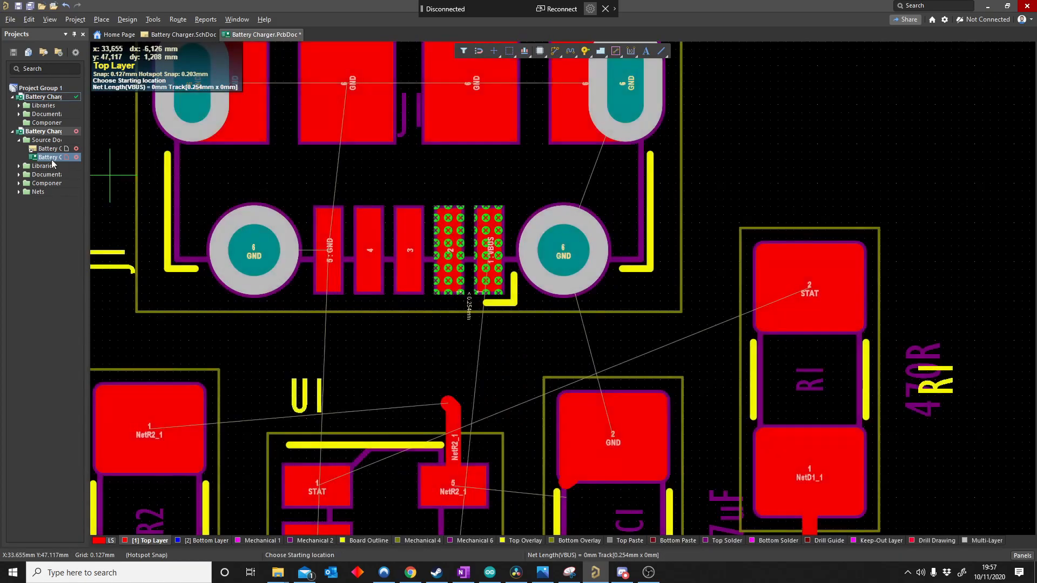
- Inspect the VBUS_Rule parameter set's settings and switch back to the schematic tab
left_click(182, 35)
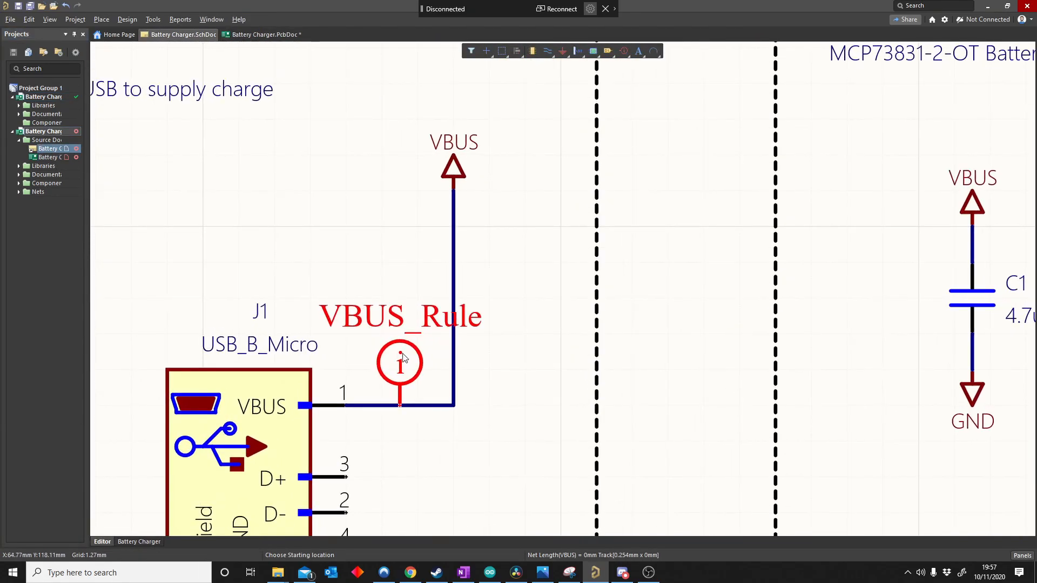
double_click(399, 363)
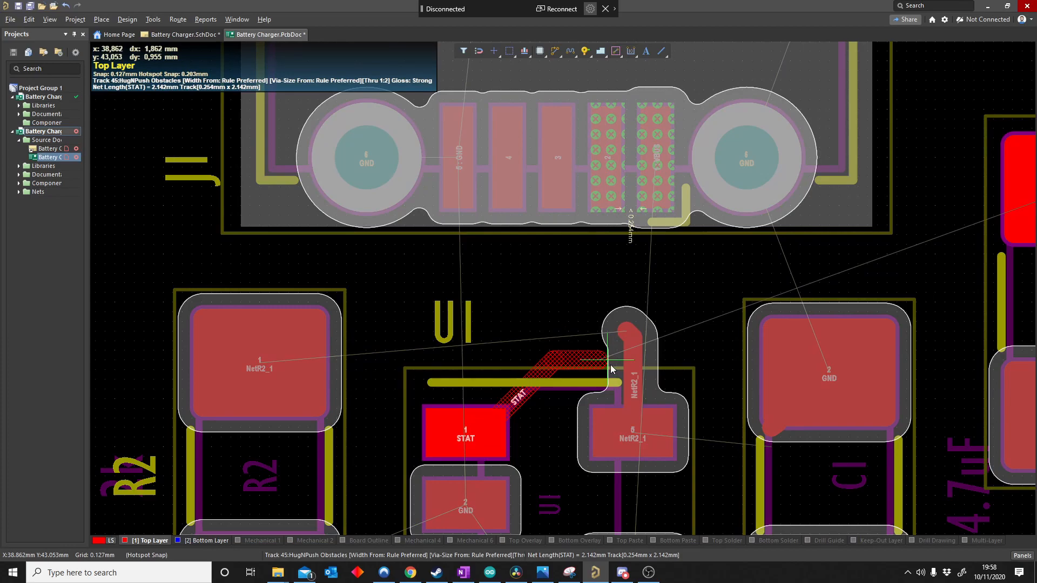
mouse_move(613, 316)
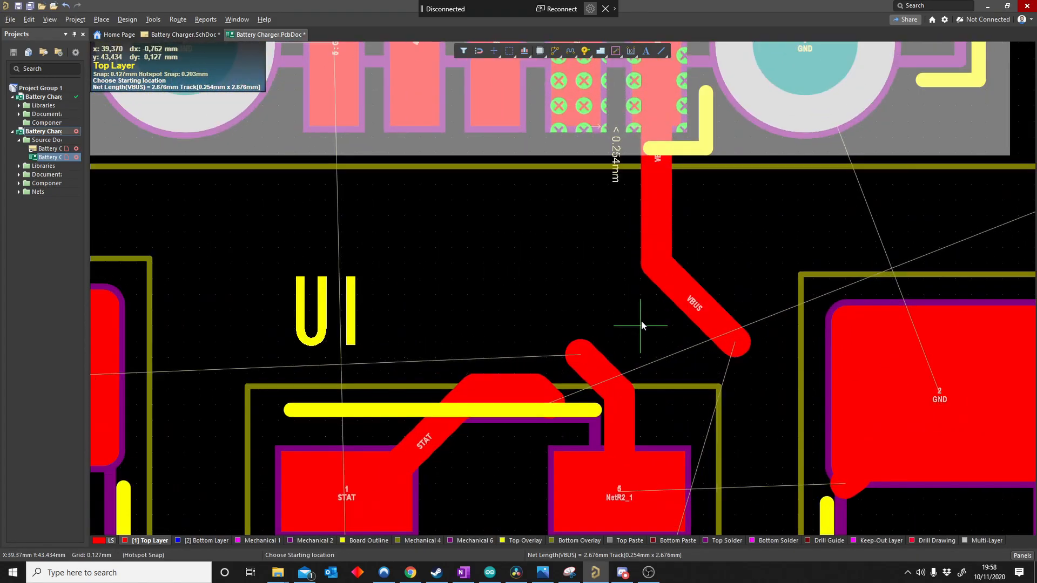
mouse_move(613, 365)
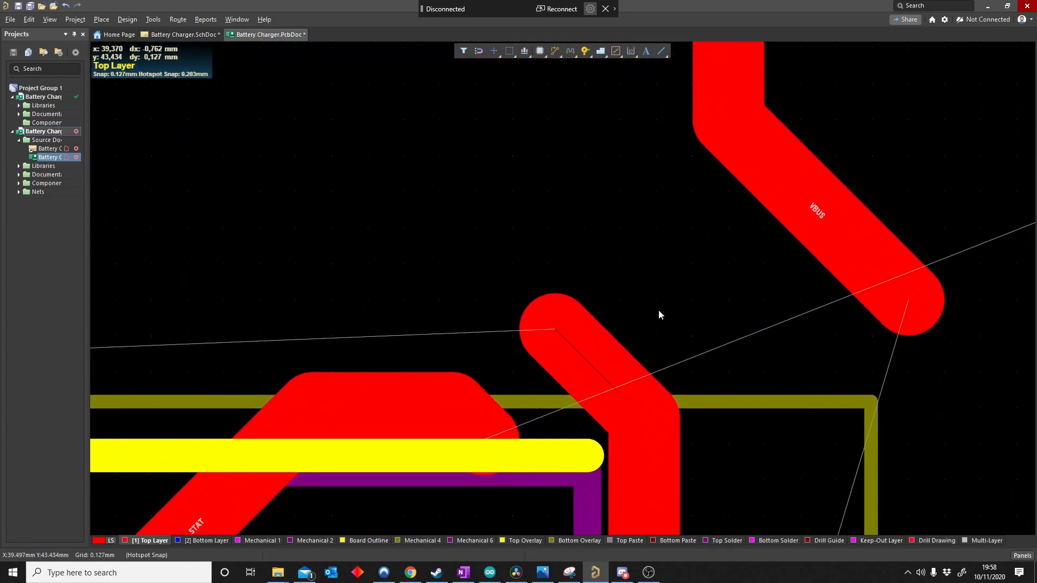
left_click(180, 35)
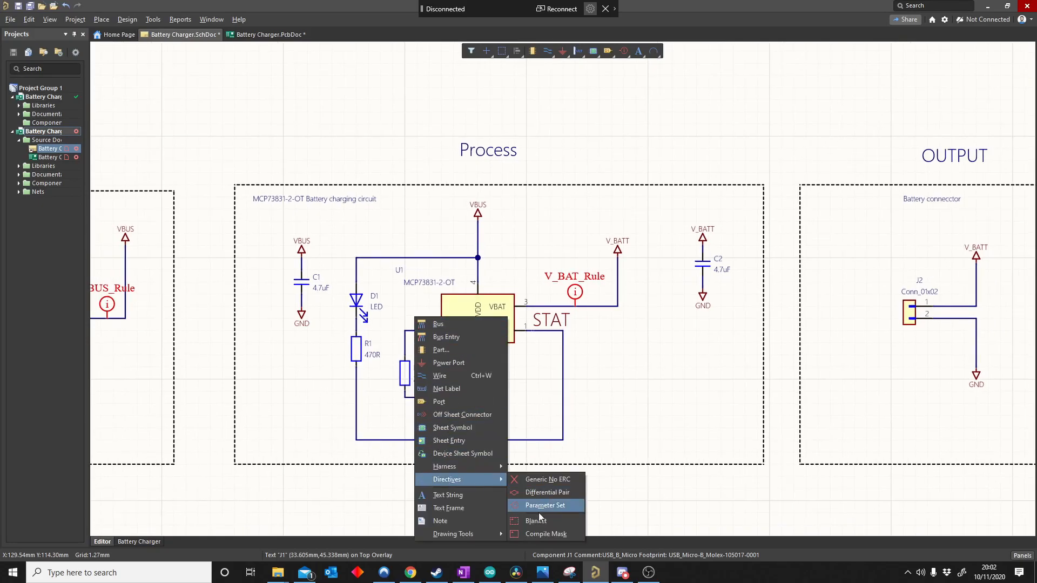
- Drop a Parameter Set directive above the Process section and drag it over its right side
left_click(545, 505)
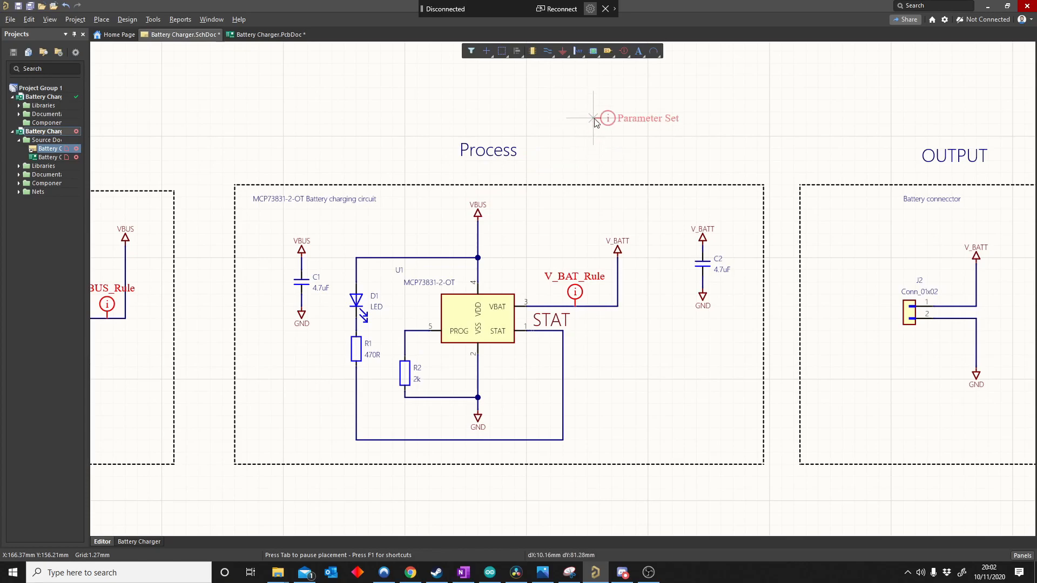
left_click(593, 118)
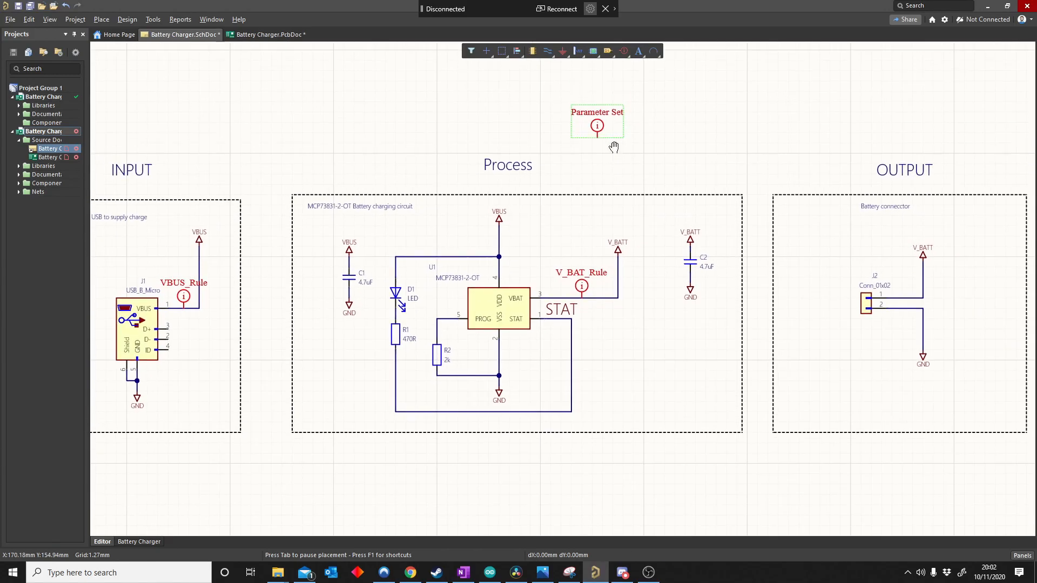
left_click_drag(596, 126, 663, 167)
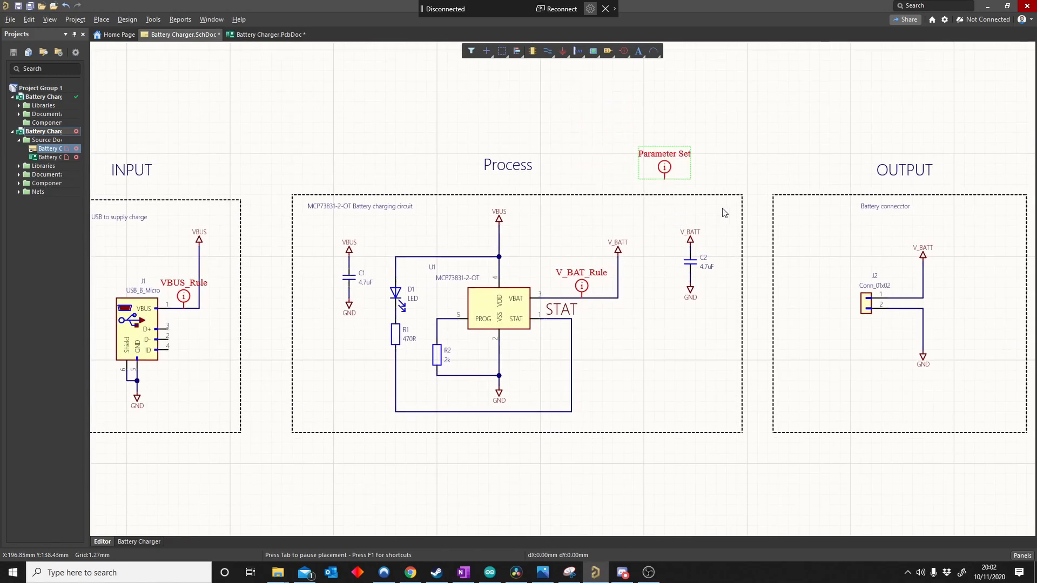
right_click(500, 350)
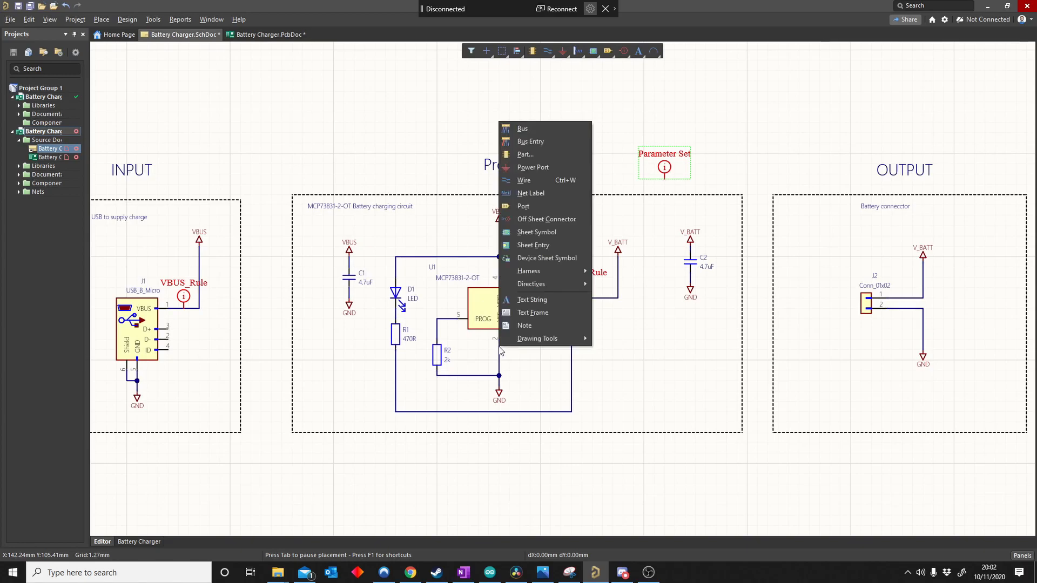
mouse_move(531, 283)
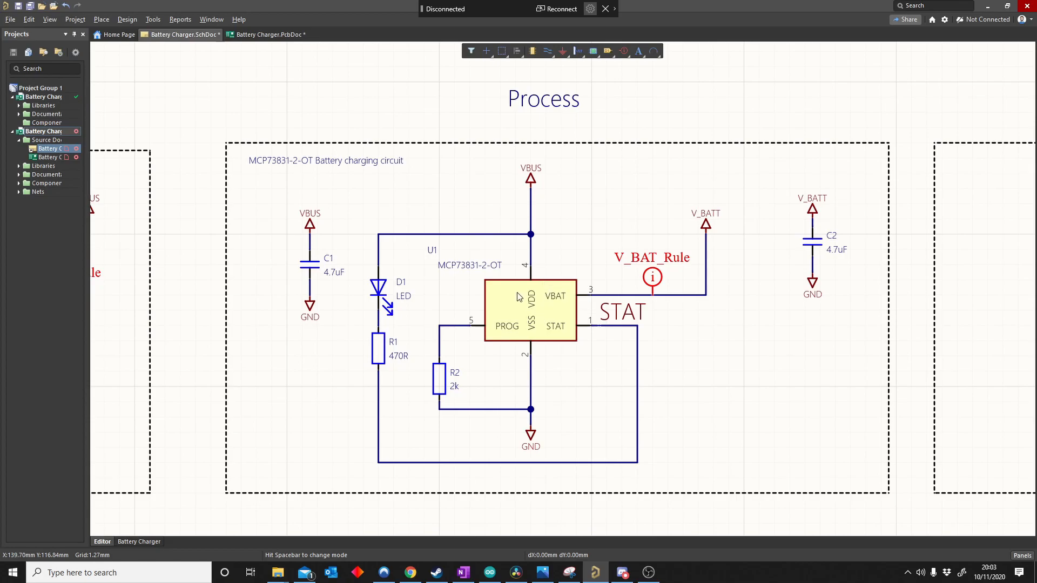
mouse_move(171, 202)
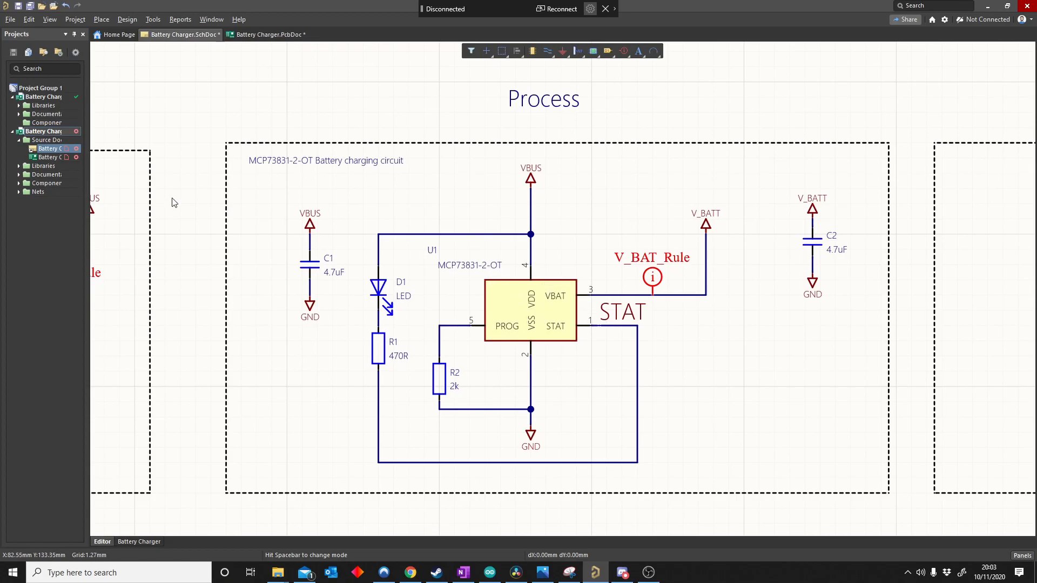
left_click(264, 35)
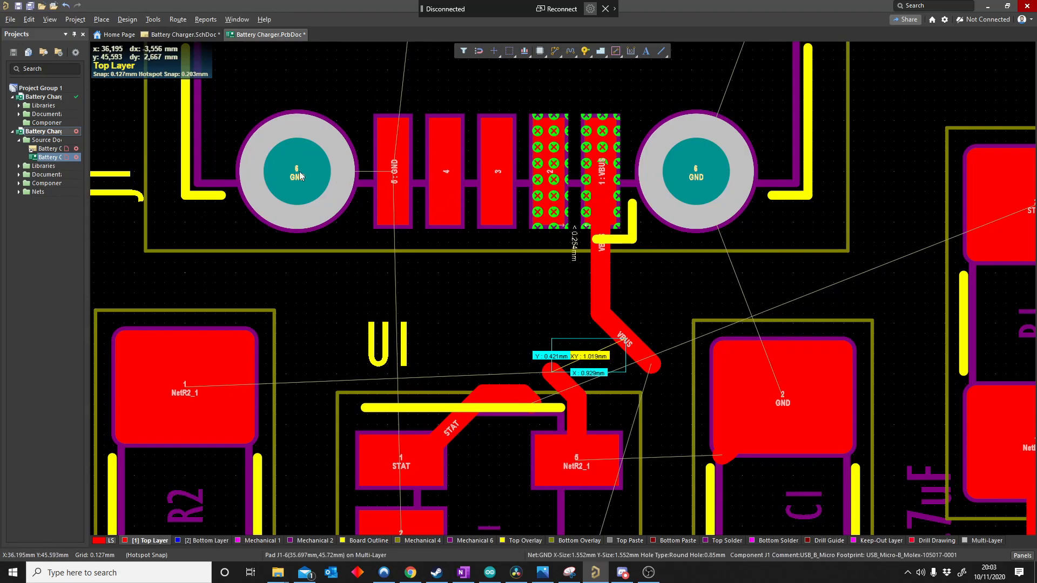
left_click(127, 20)
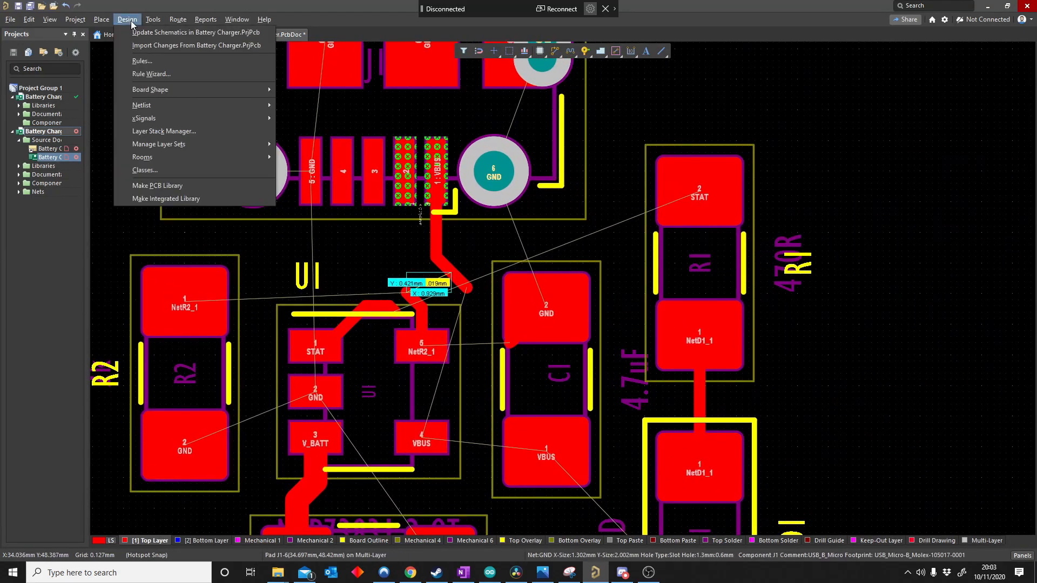
left_click(141, 60)
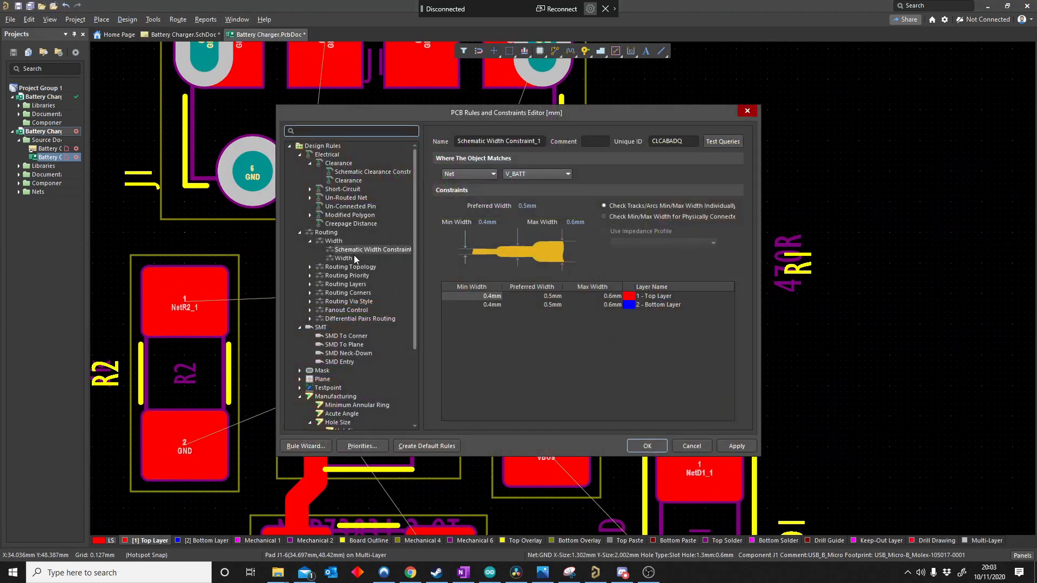
mouse_move(530, 203)
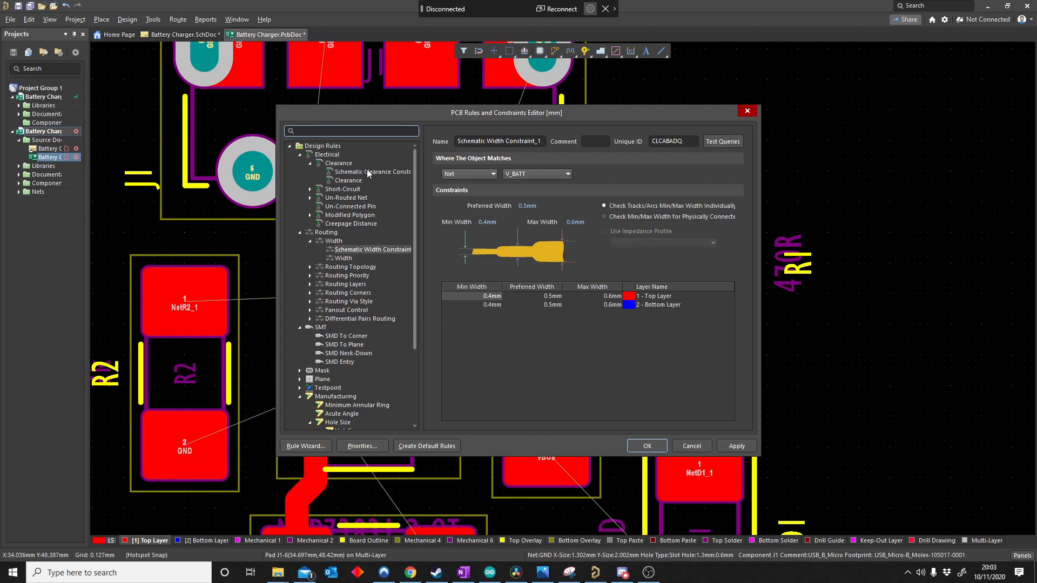
left_click(371, 172)
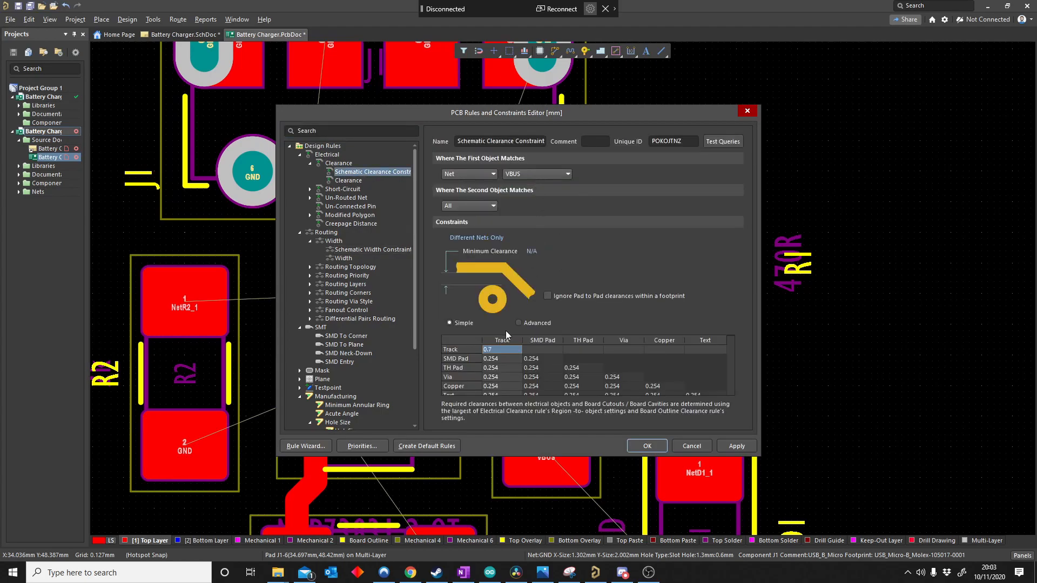
mouse_move(321, 171)
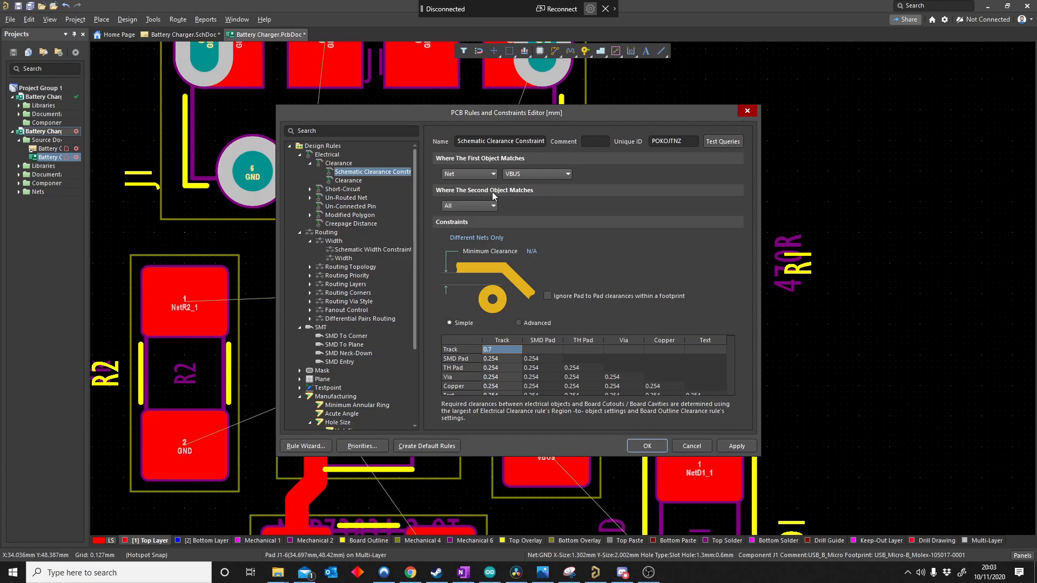
mouse_move(536, 295)
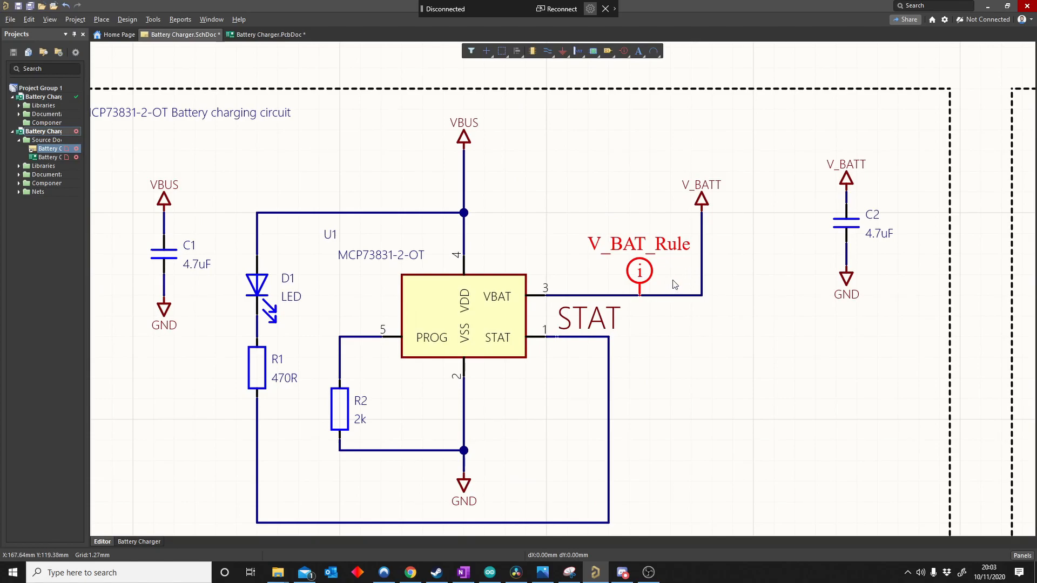
mouse_move(660, 353)
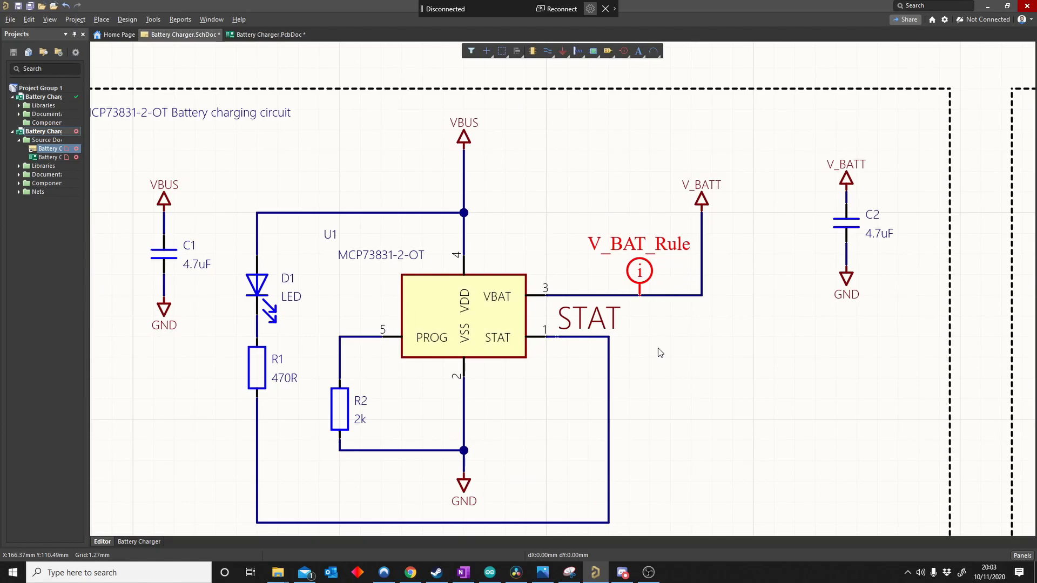
- Confirm the InNet('VBUS') clearance rule changes and return to the board layout
scroll("down", 3)
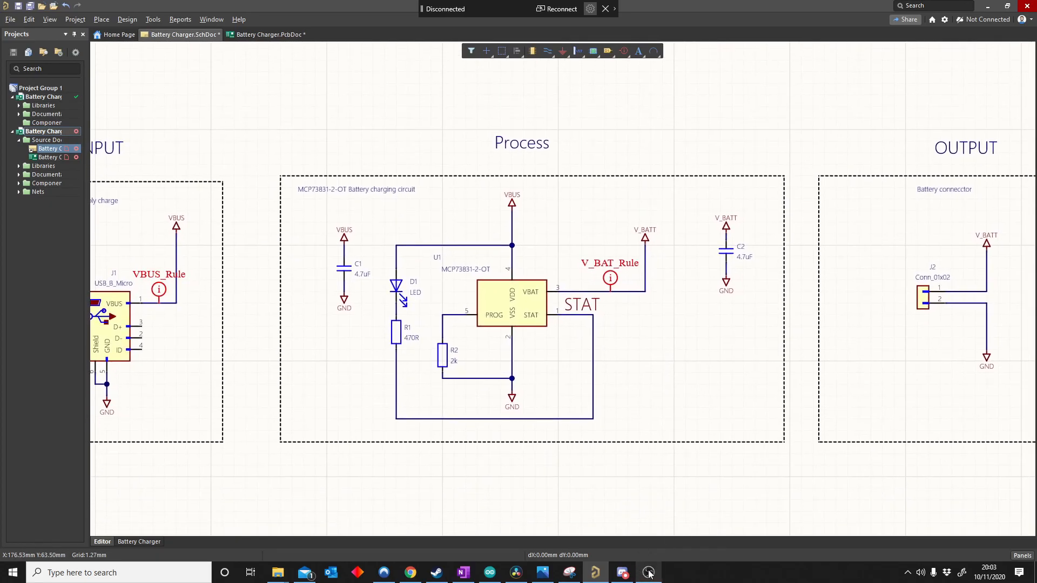
mouse_move(648, 572)
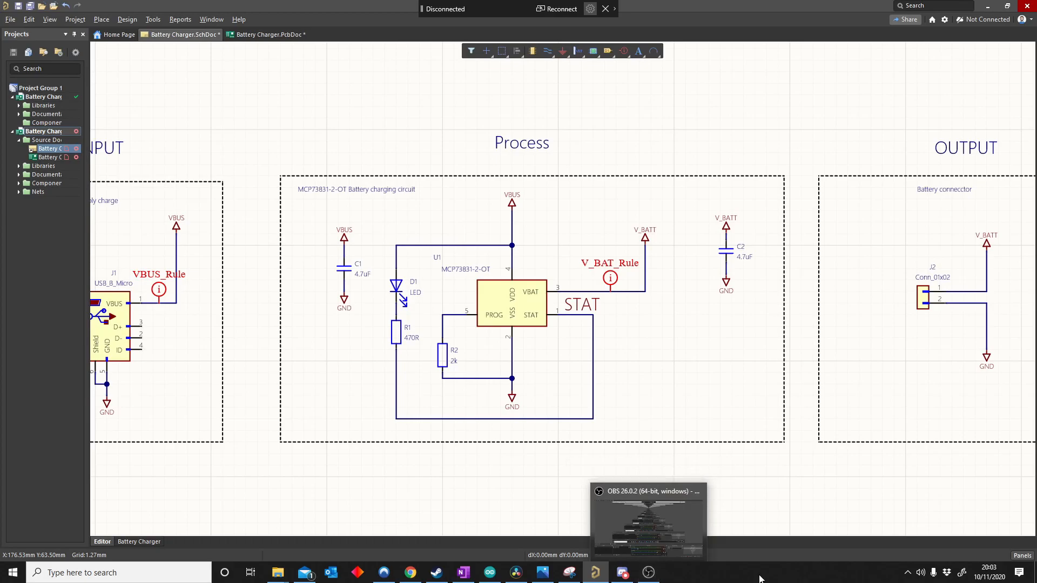
mouse_move(597, 434)
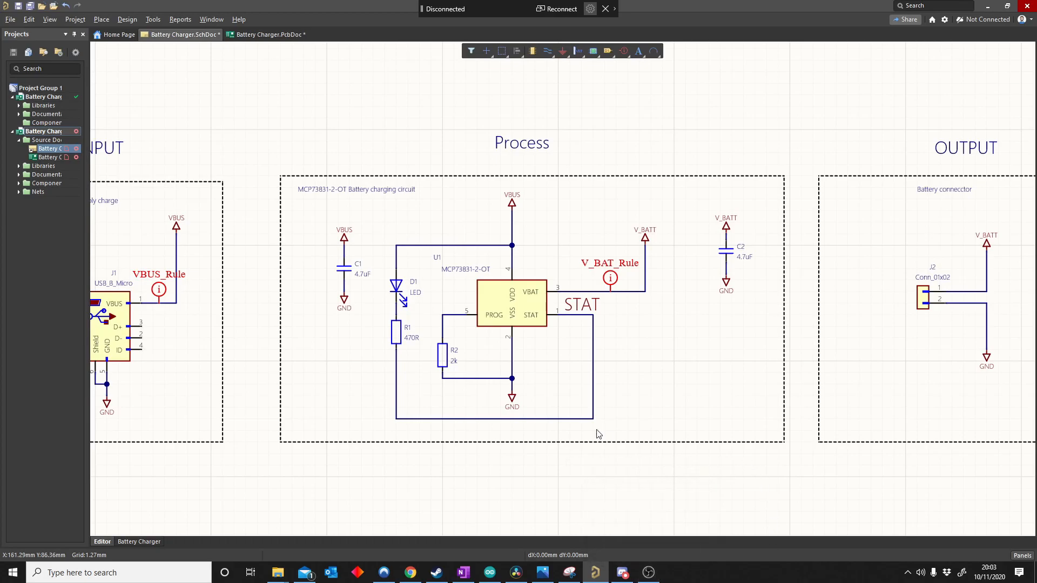
mouse_move(592, 470)
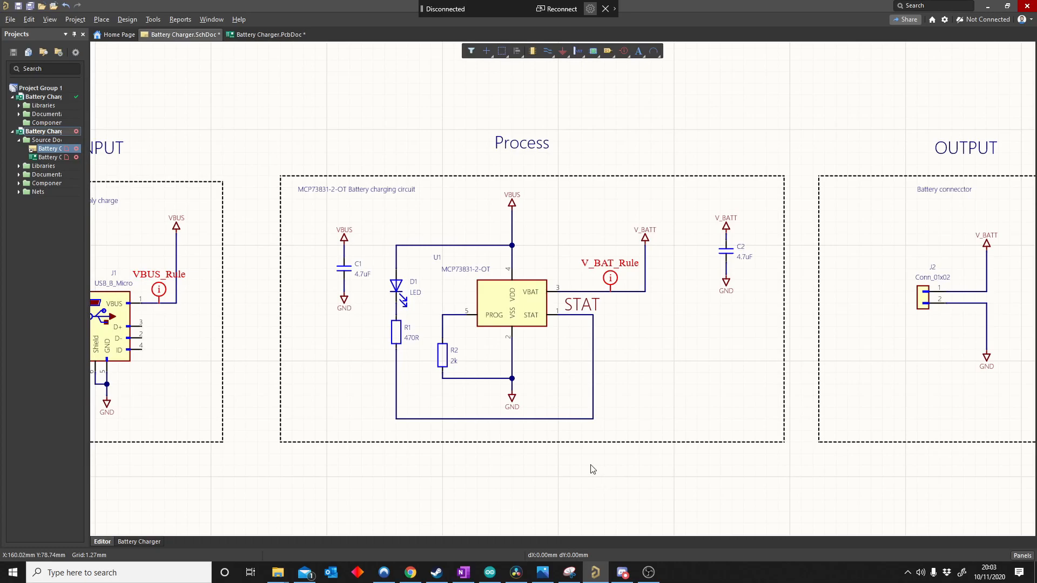
mouse_move(592, 459)
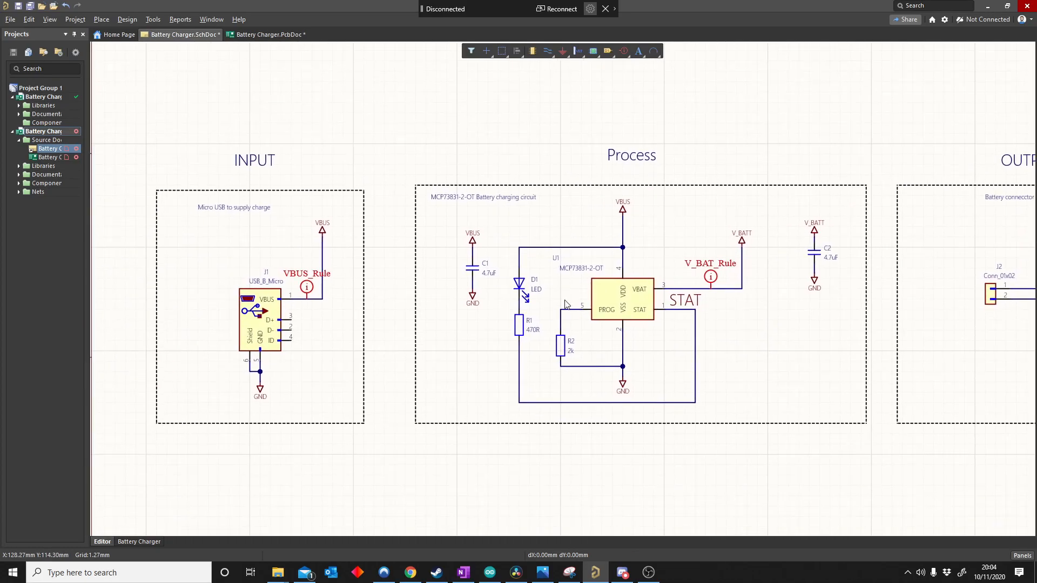
left_click(267, 35)
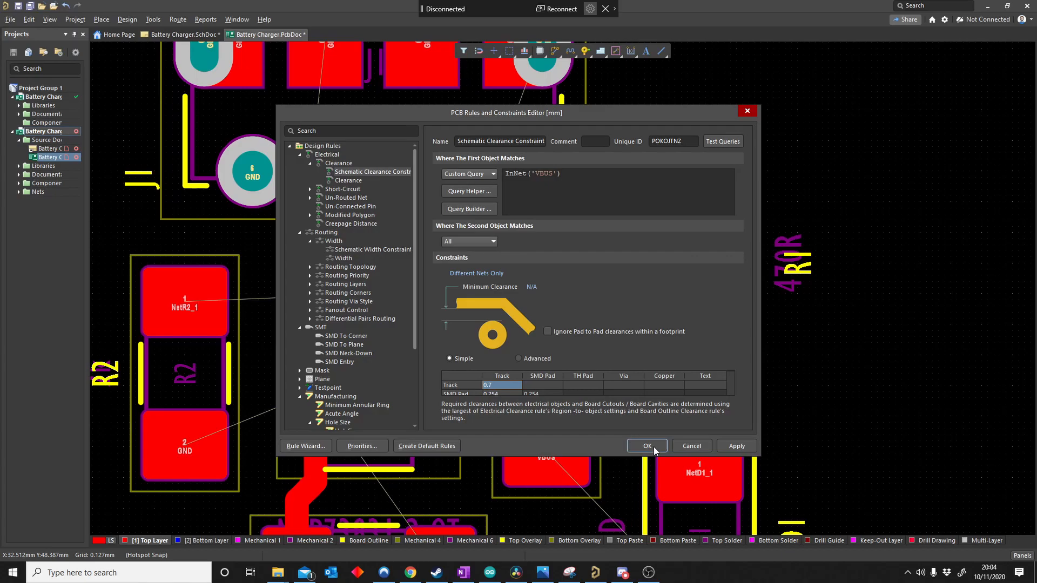
left_click(646, 446)
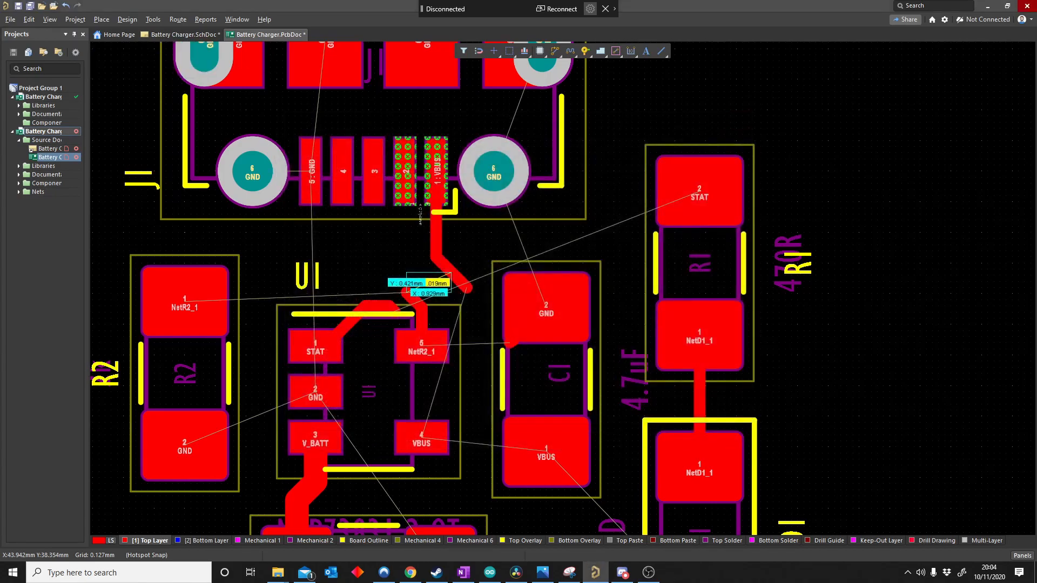